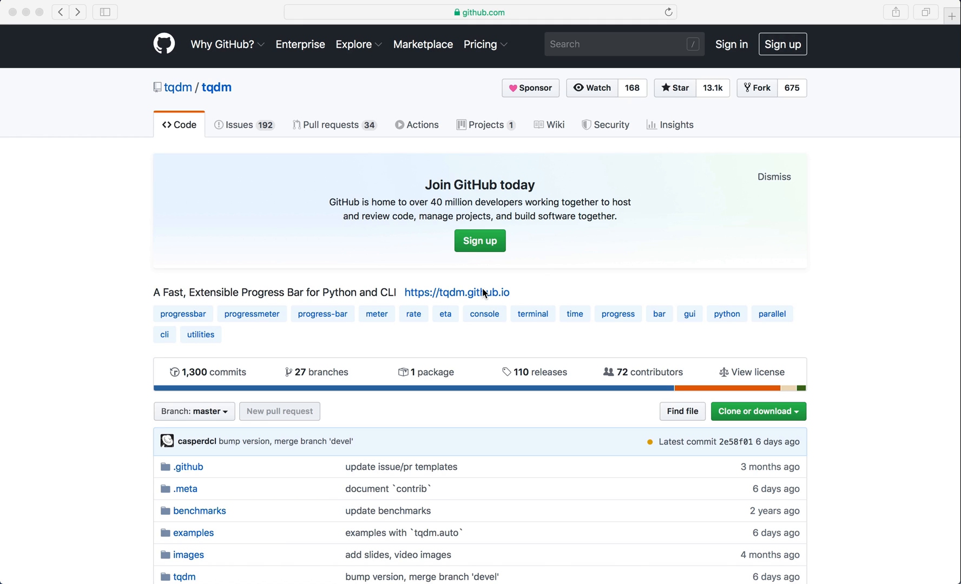
mouse_move(588, 277)
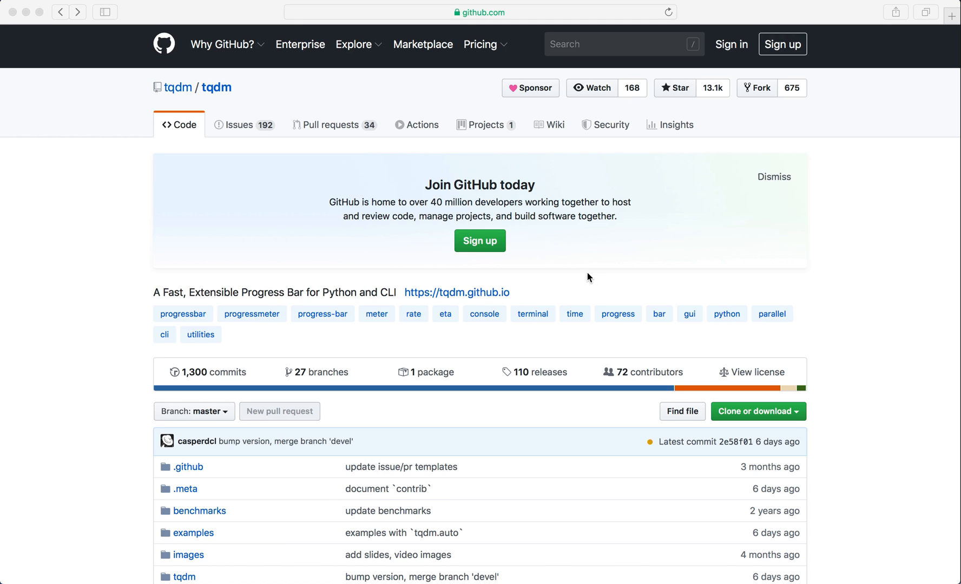
mouse_move(639, 249)
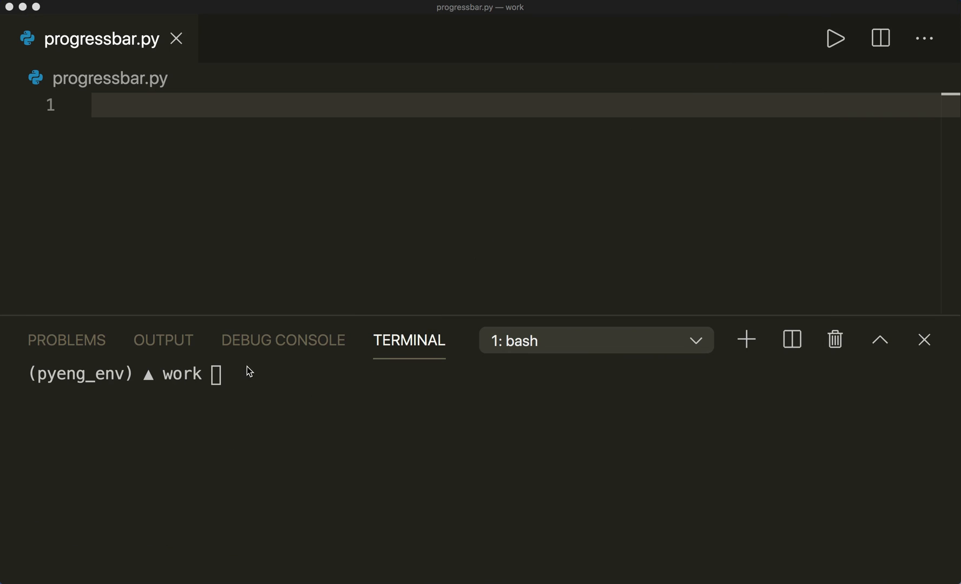
Run pip install tqdm in the terminal; it reports the requirement already satisfied
text(pip)
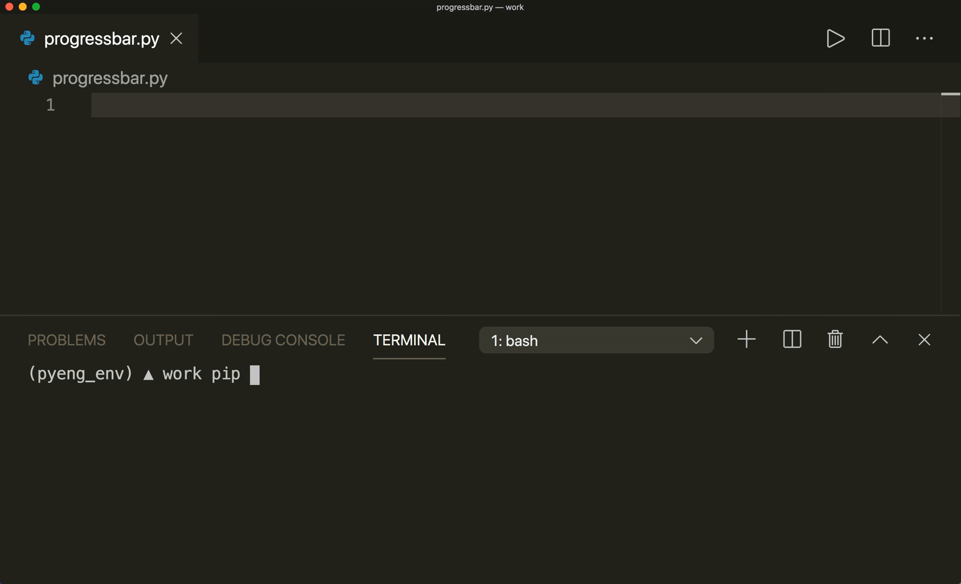
text(install q)
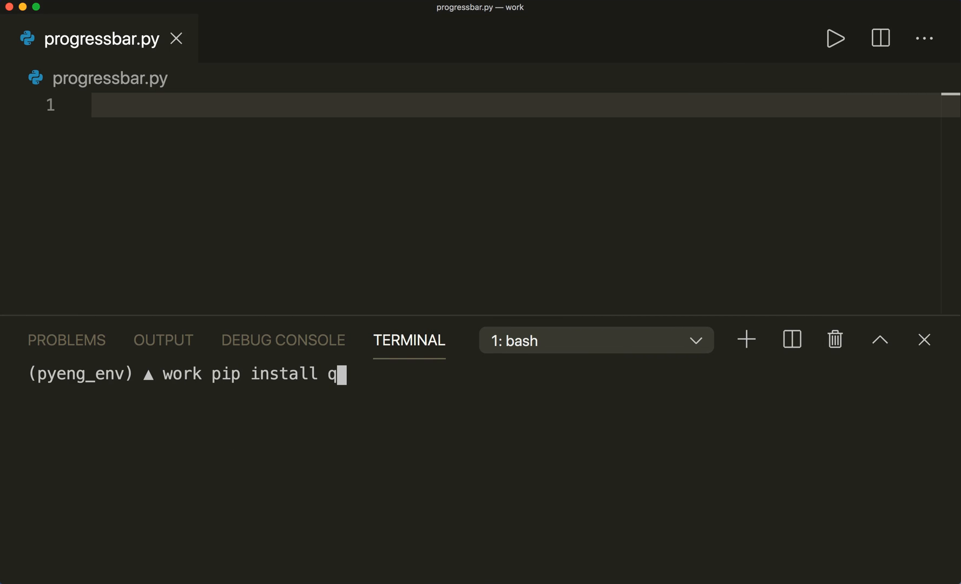
text(tq)
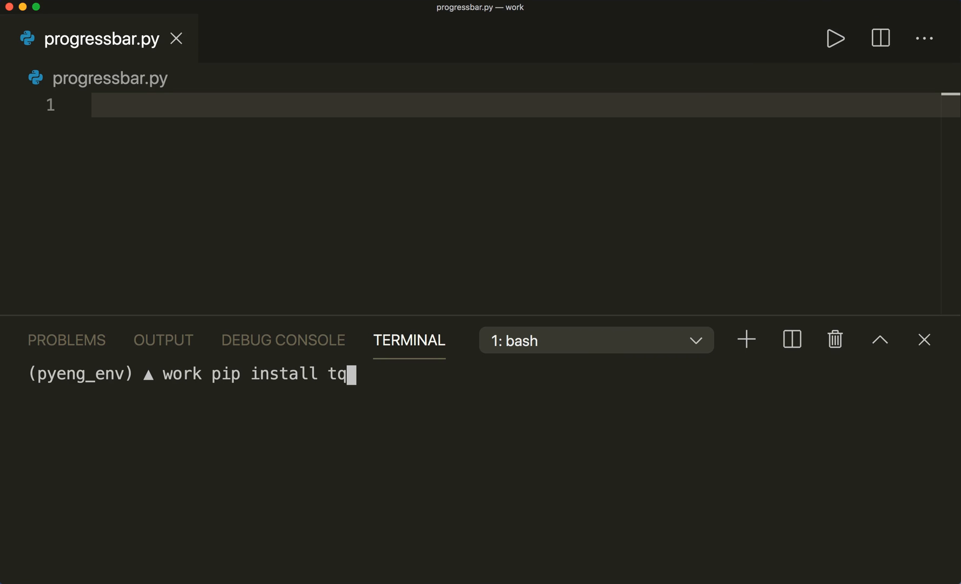
key(Return)
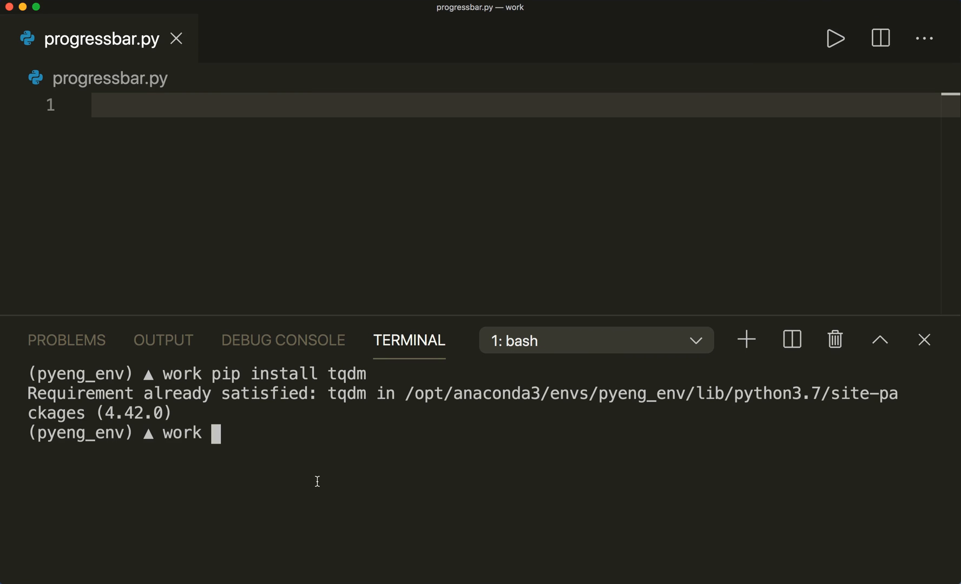
mouse_move(205, 406)
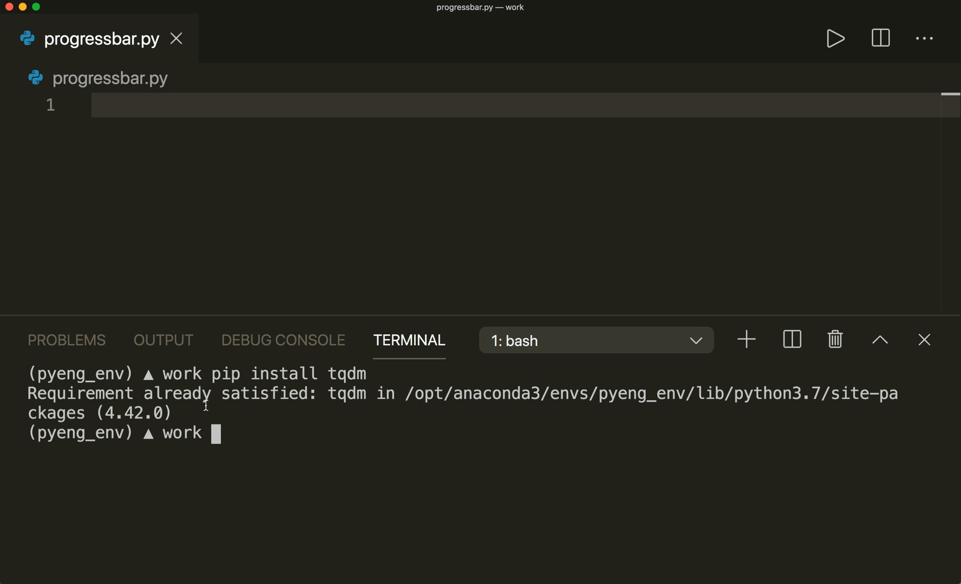
mouse_move(159, 109)
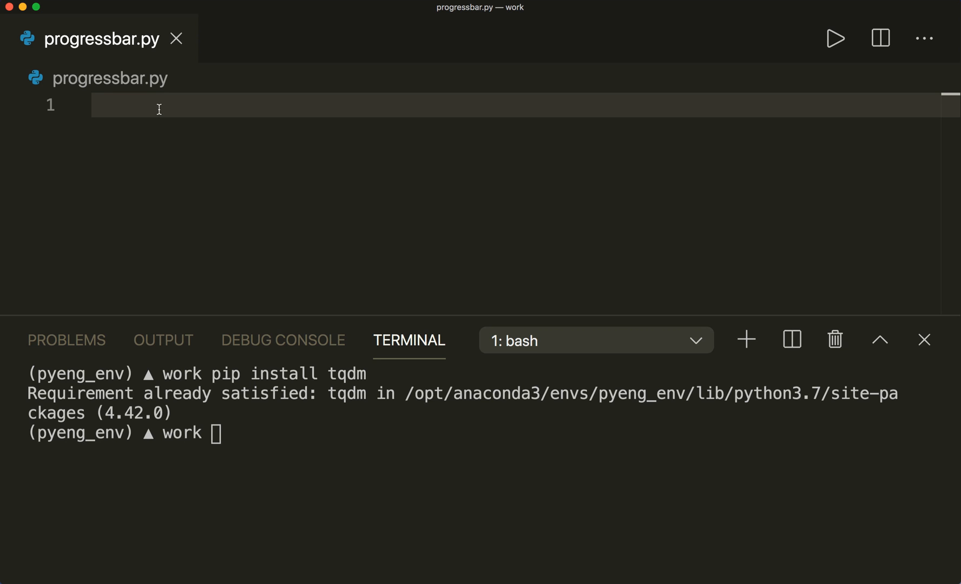
Write 'from tqdm import tqdm' and a for loop over the list [1,2,3,4,5]
text(from)
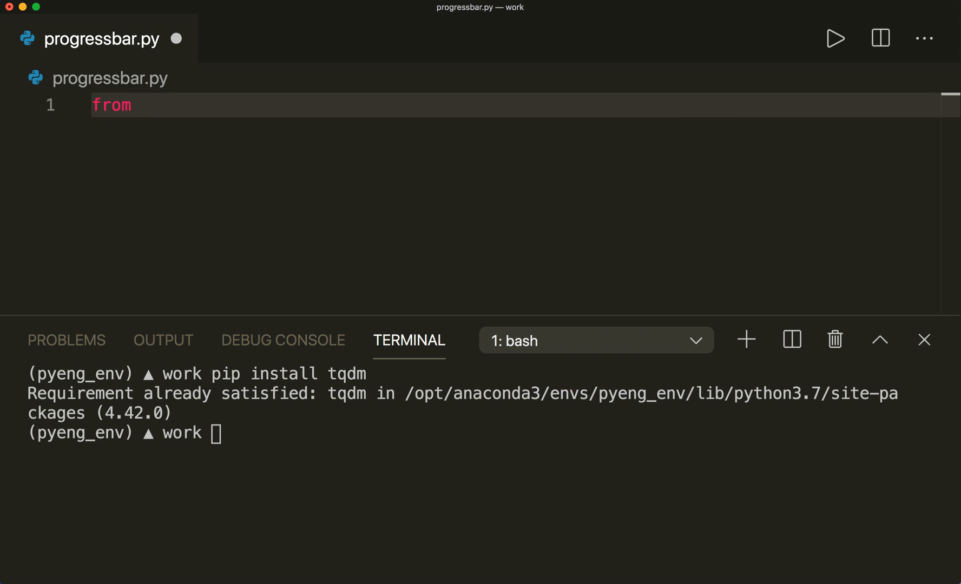
text(tqdm import tqdm)
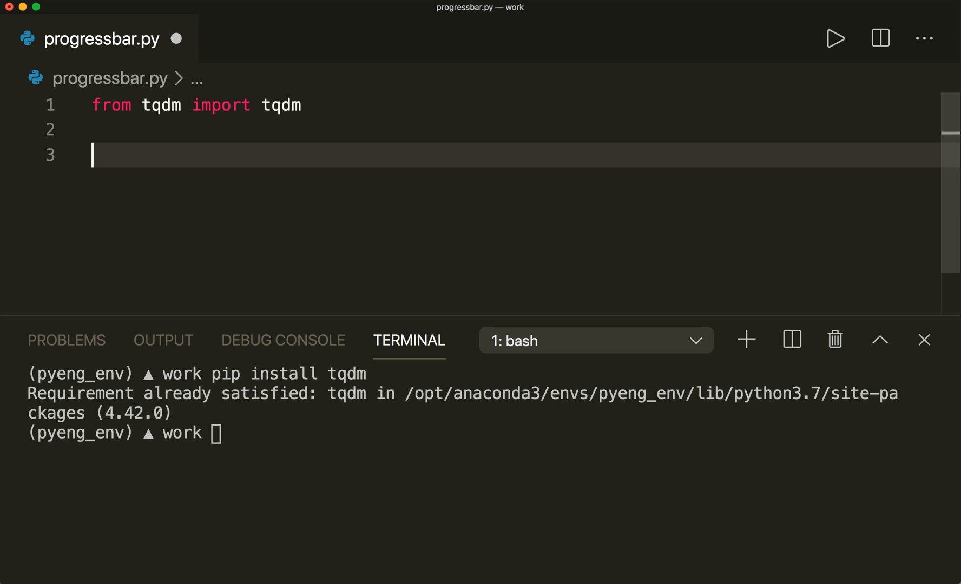
text(for i i)
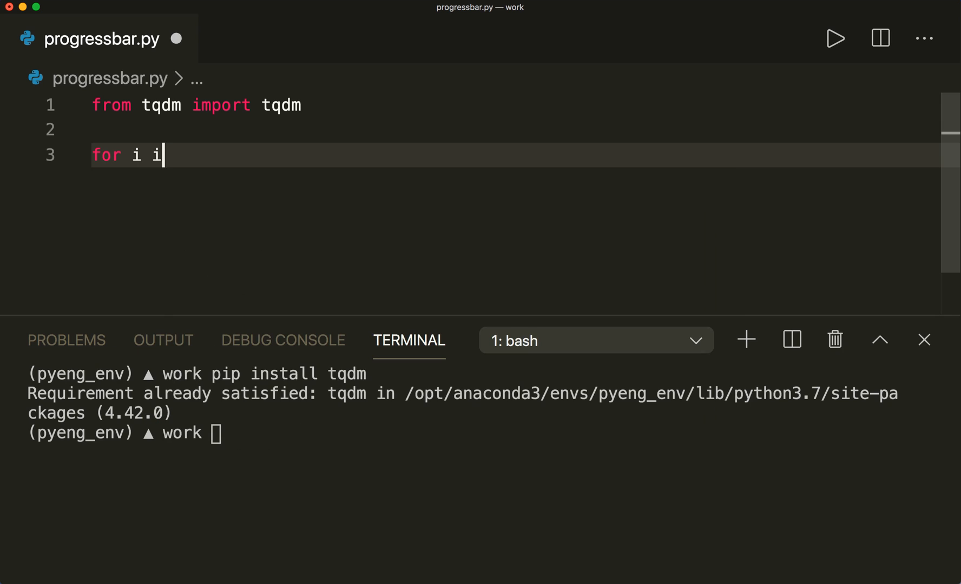
text(n [])
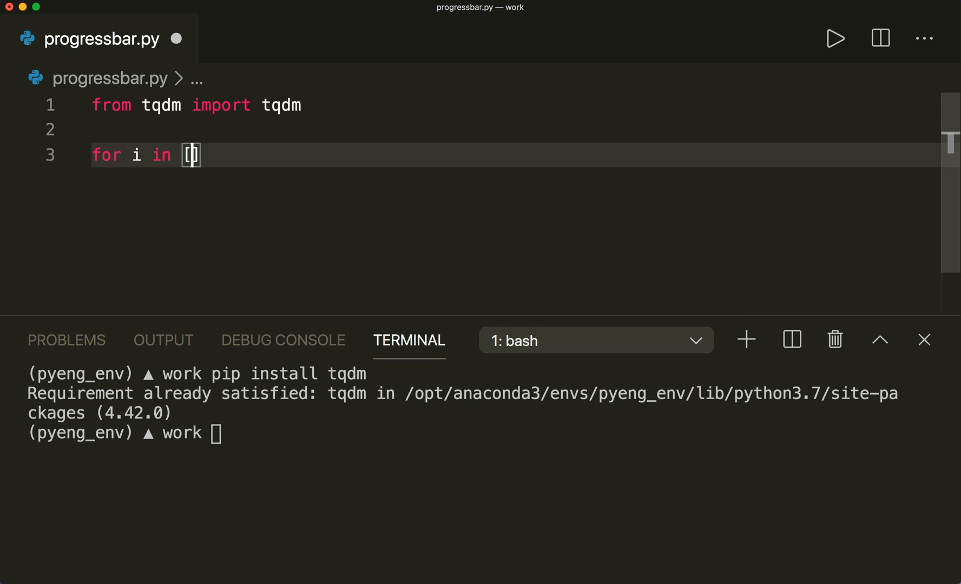
text(1,2,3,4,)
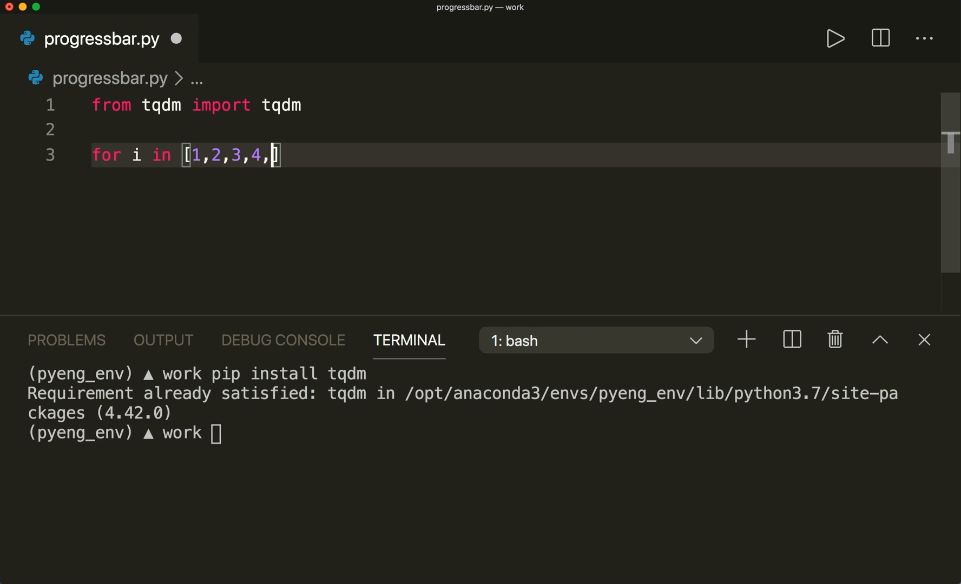
text(5]:)
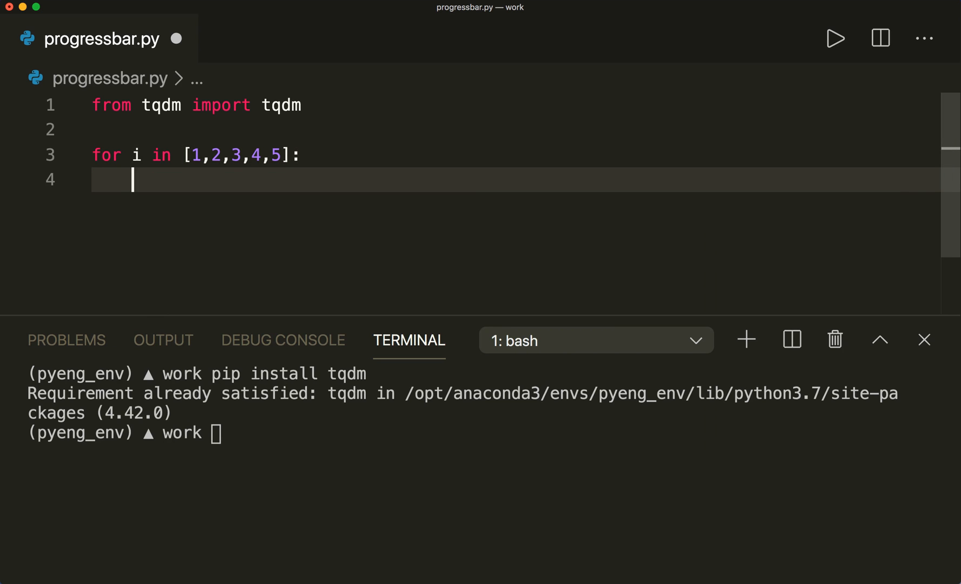
Import time, add time.sleep(0.3) in the loop body and wrap the list in tqdm(...)
text(import time)
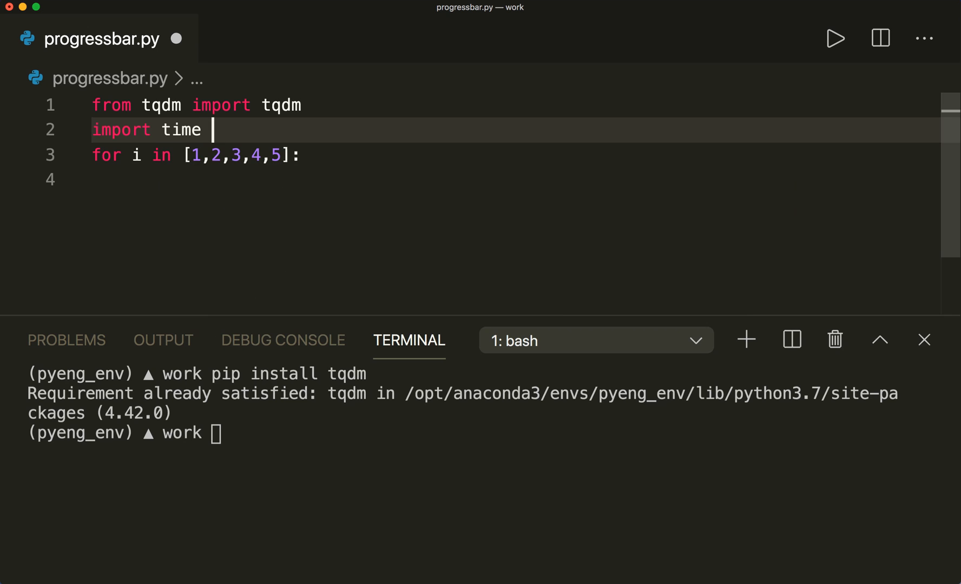
key(enter)
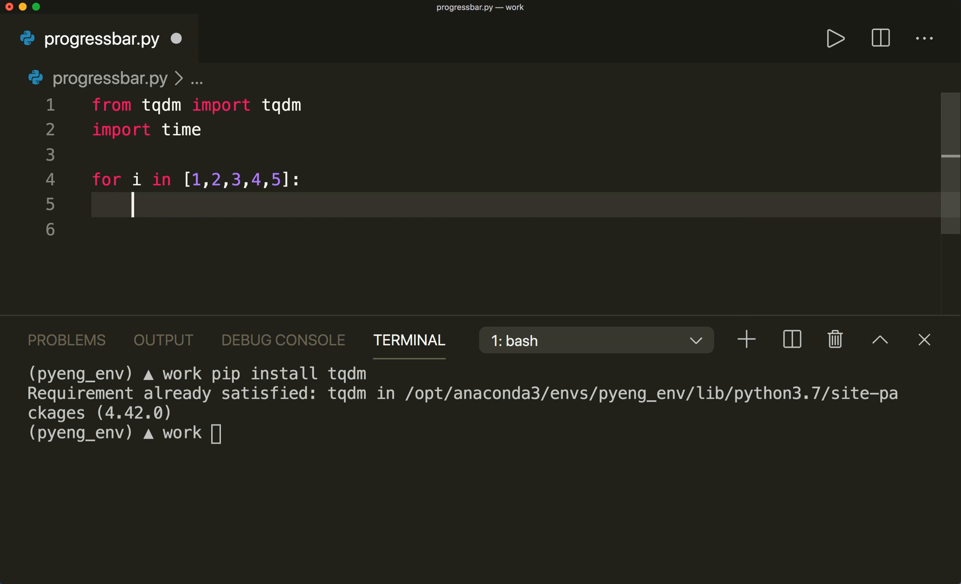
text(time.sleep()
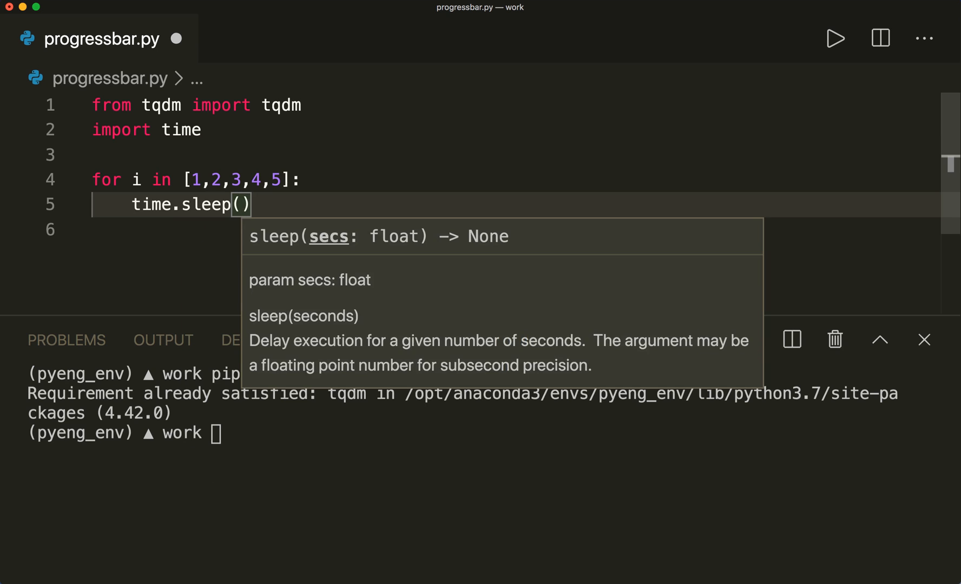
text(0.3)
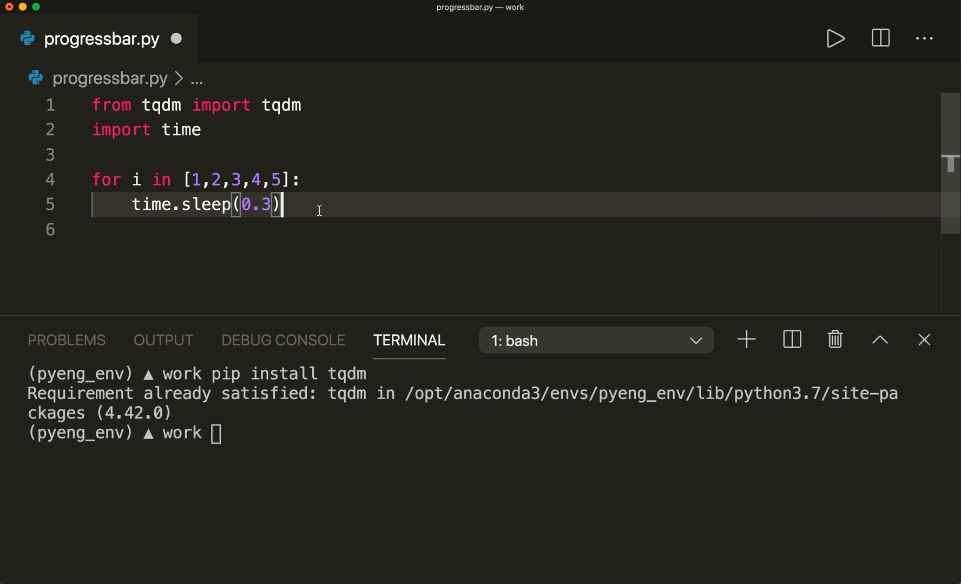
mouse_move(266, 207)
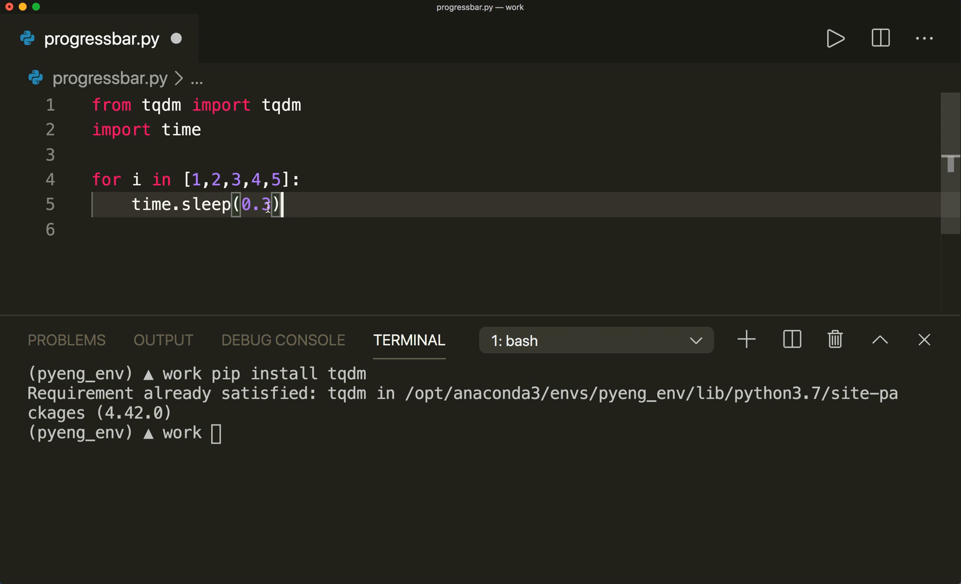
mouse_move(324, 182)
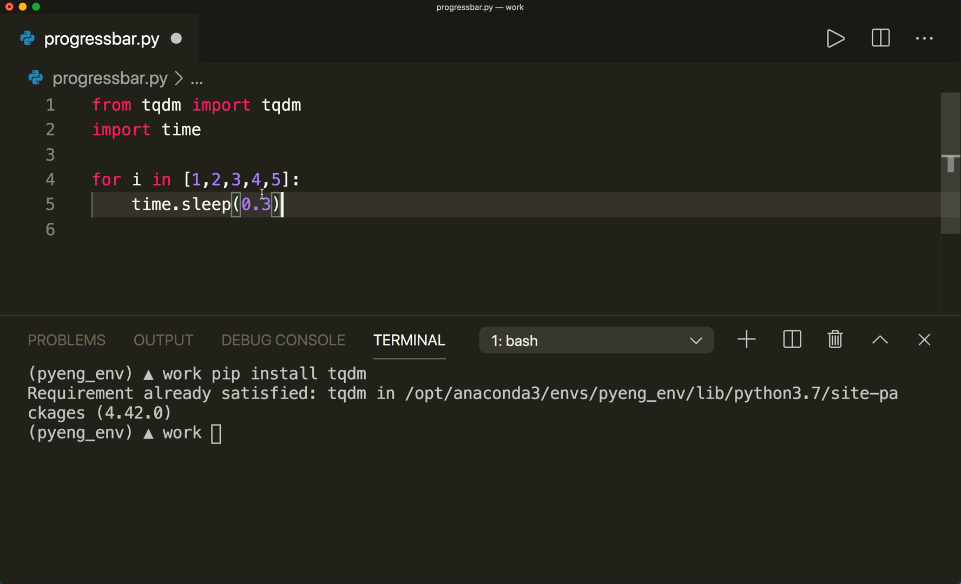
click(180, 179)
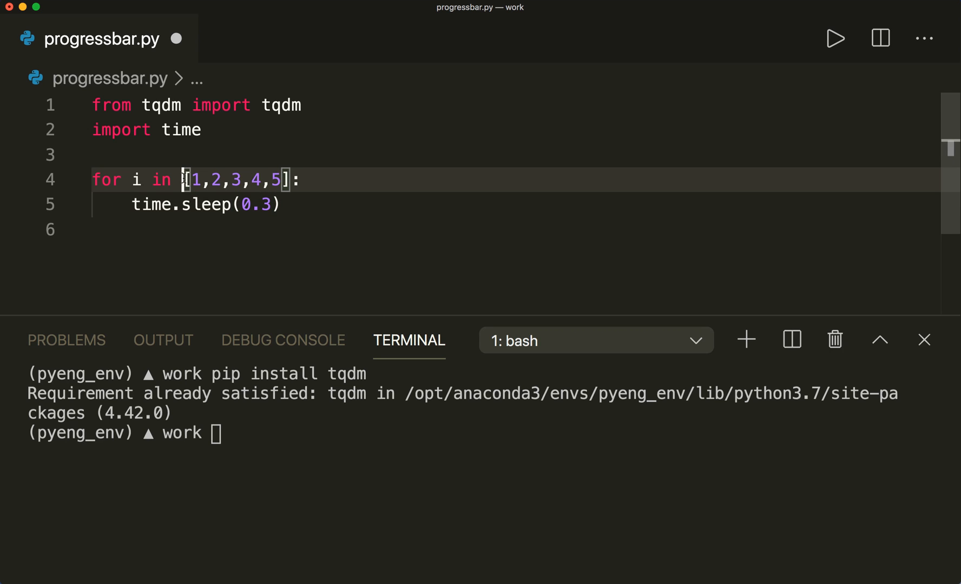
text(tqdm()
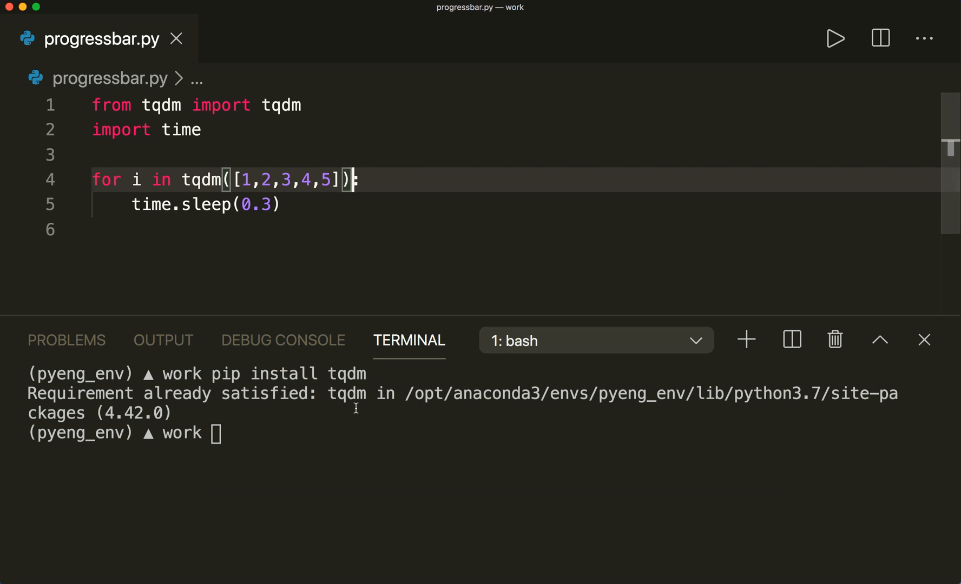
Clear the terminal and run python progressbar.py, showing a 5/5 100% bar
text(clear)
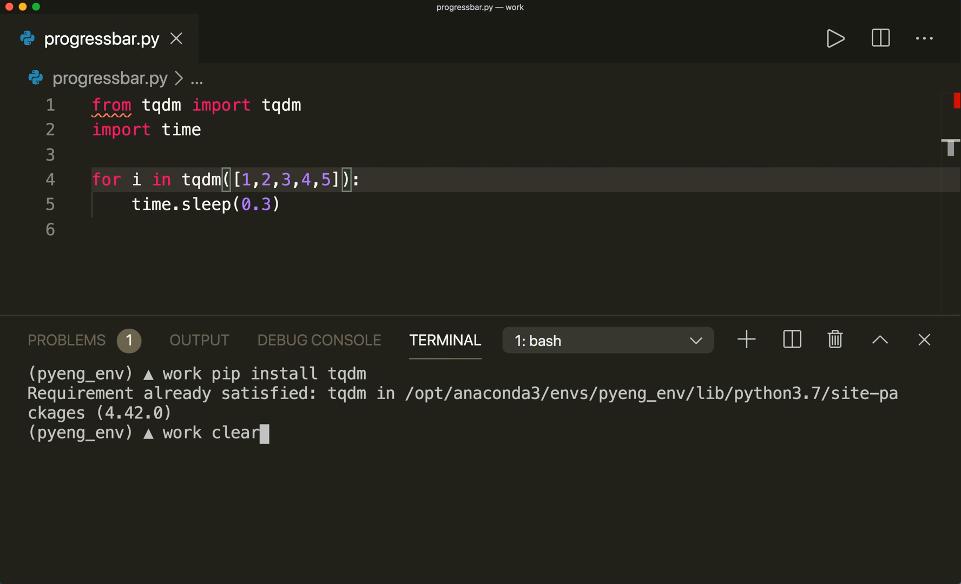
key(Return)
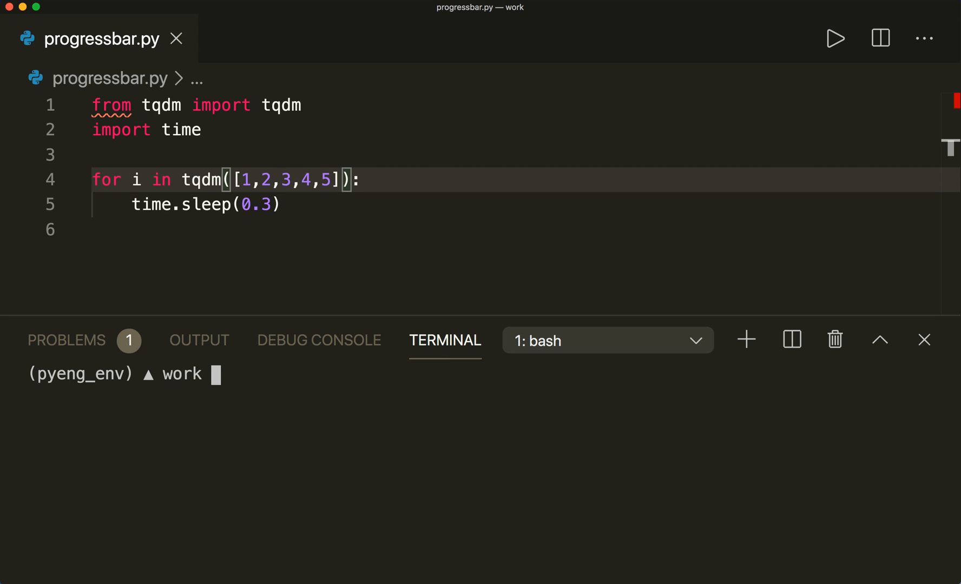
text(python p)
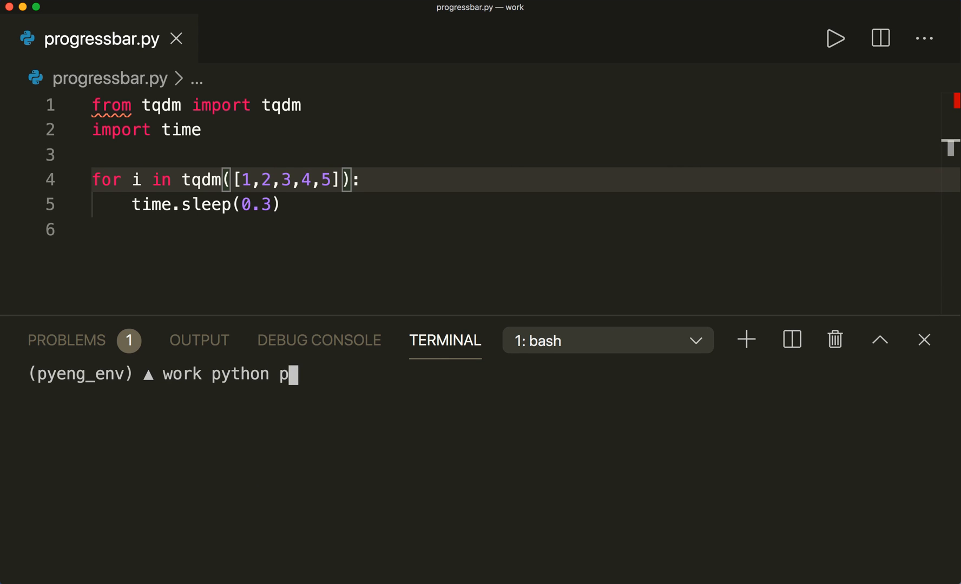
text(rogressbar.p)
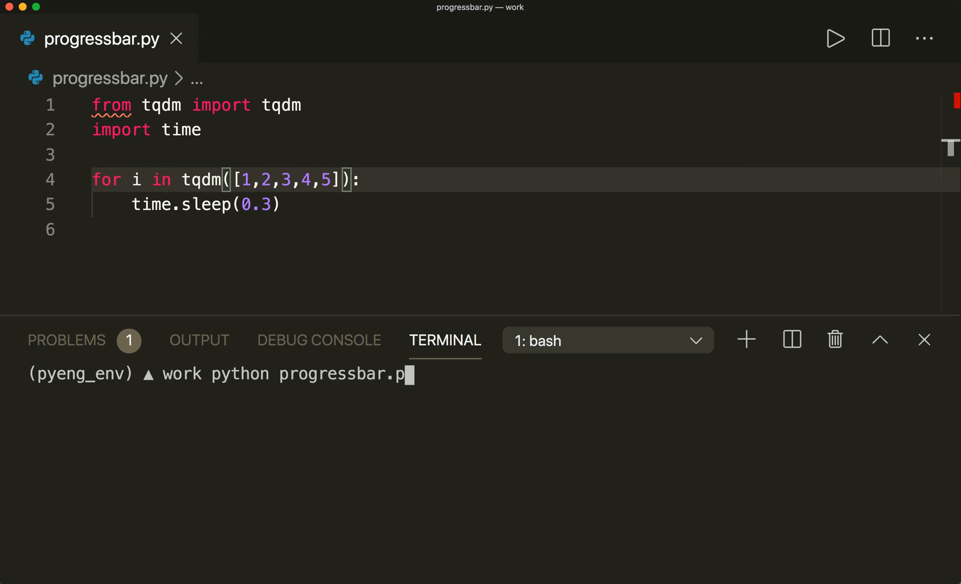
key(Return)
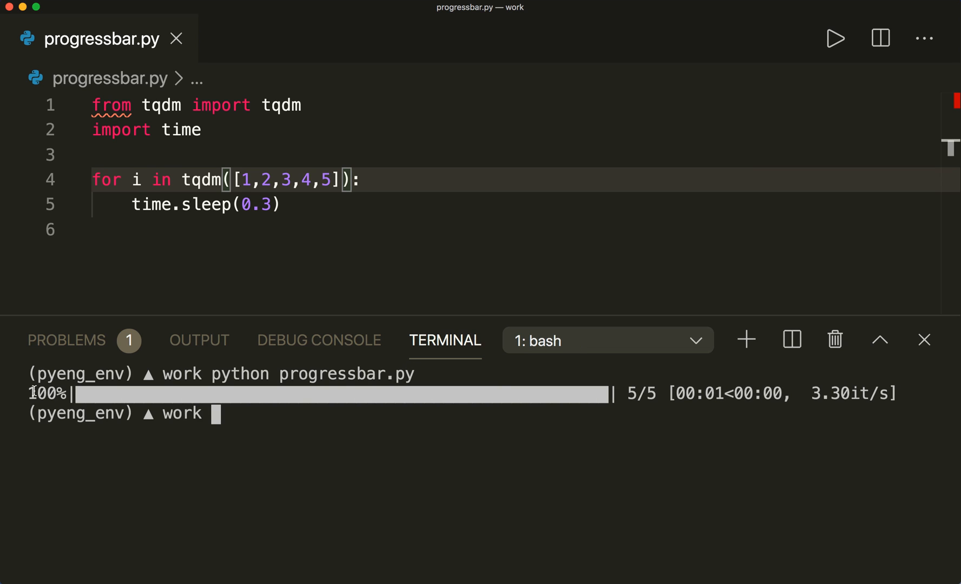
mouse_move(645, 406)
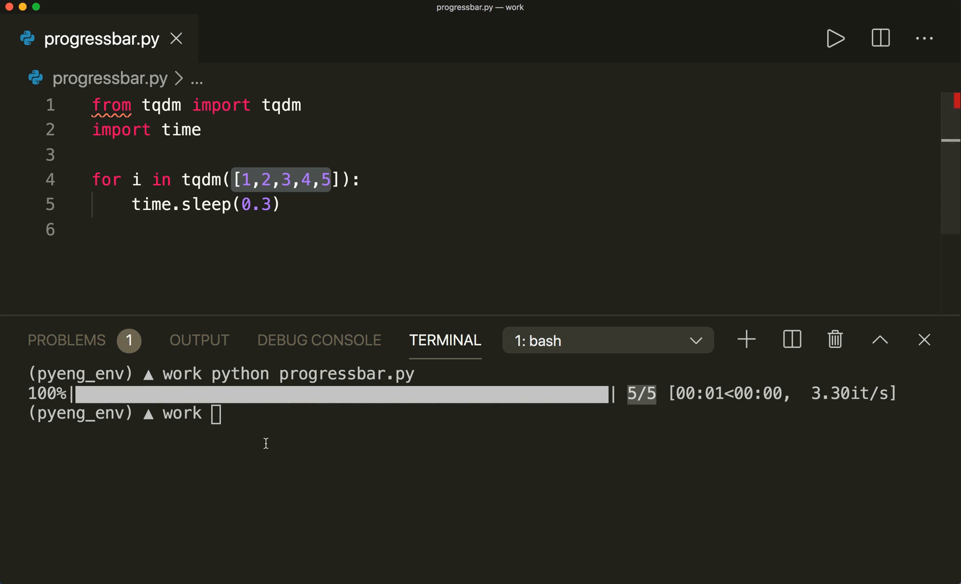
click(245, 421)
text(python progressbar.py)
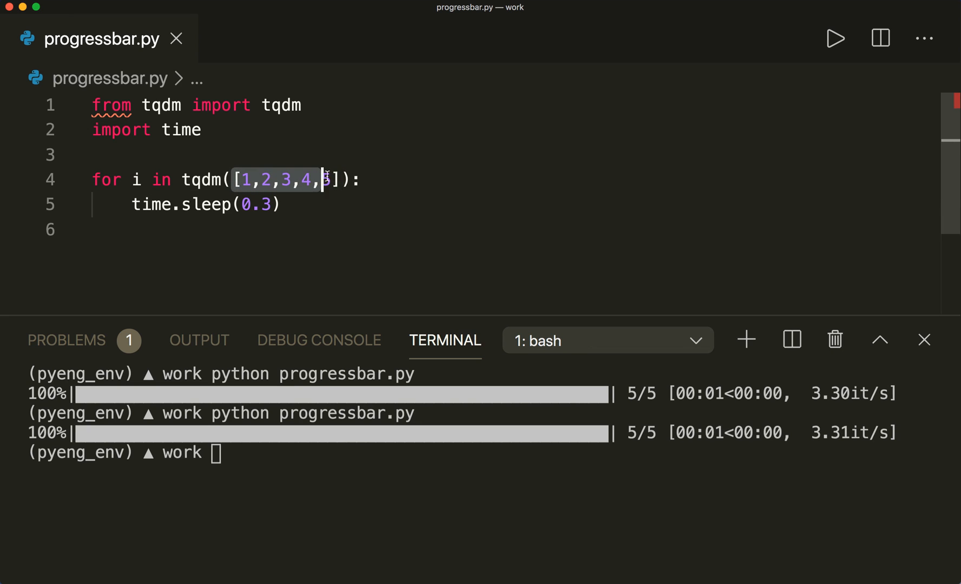
Replace the list with range(10) and rerun so the terminal shows a 10/10 bar
text(range(1)
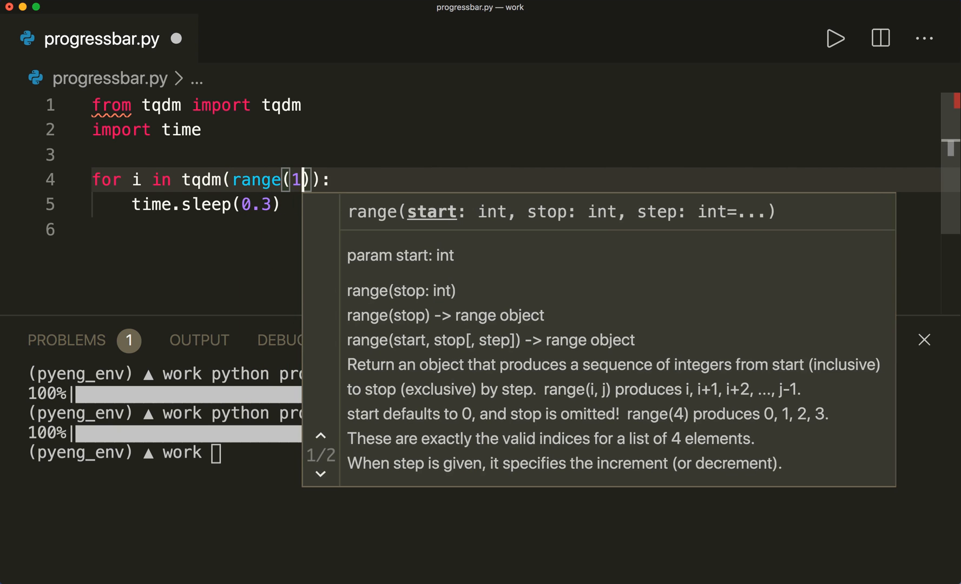
text(0)
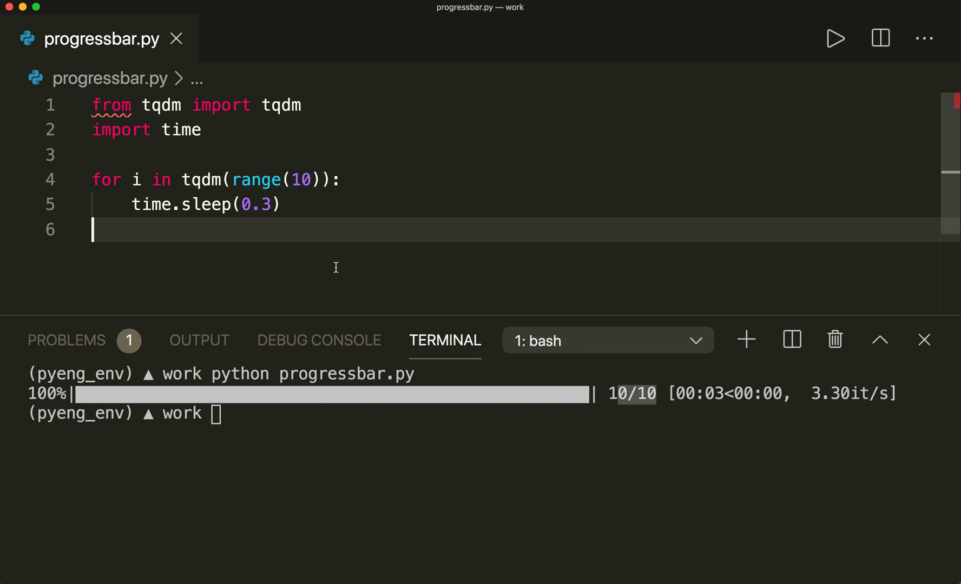
click(282, 204)
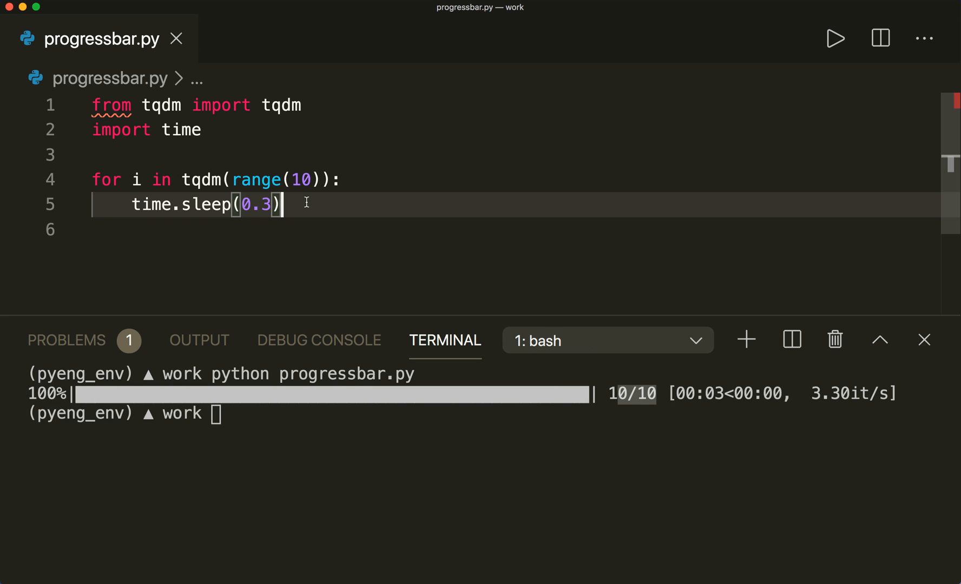
mouse_move(256, 180)
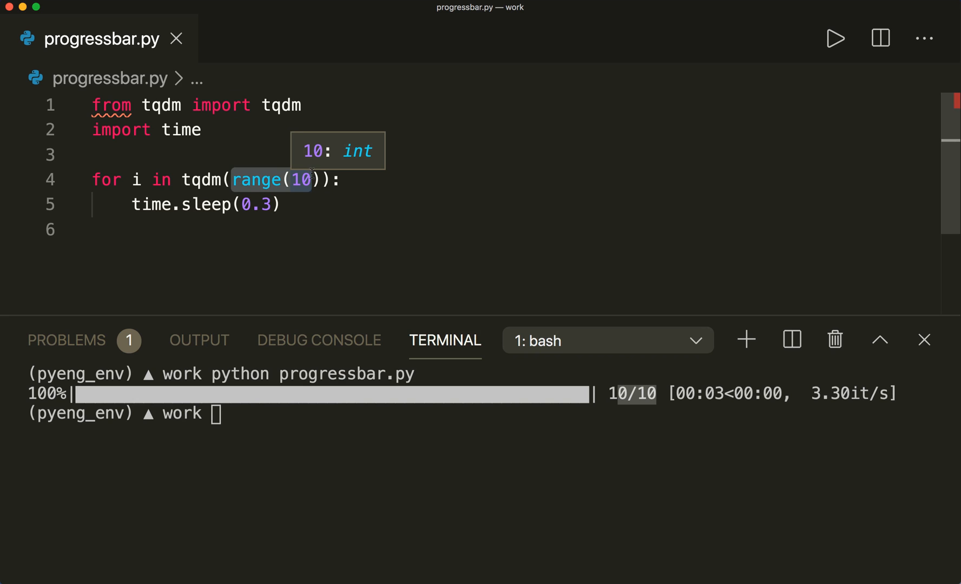
click(288, 180)
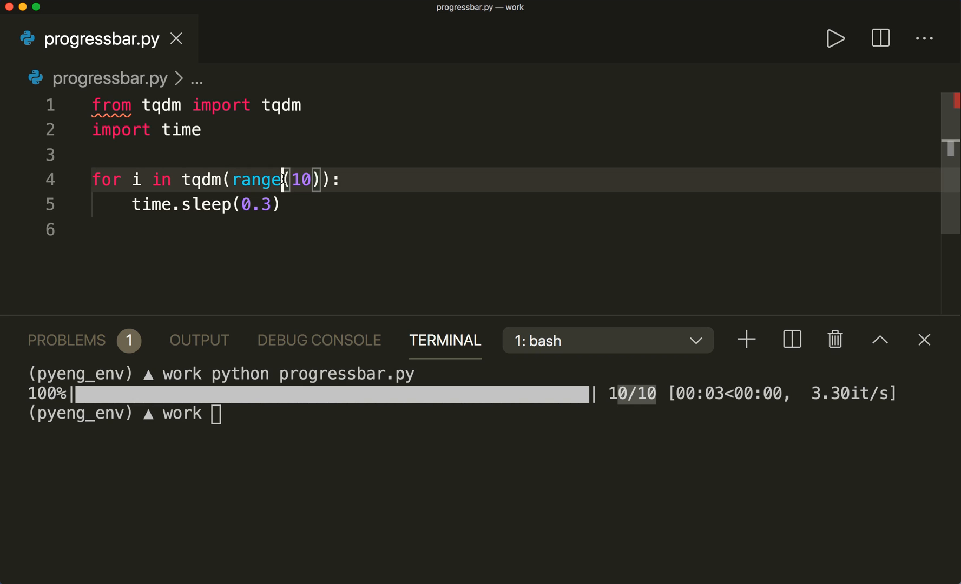
Add trange to the tqdm import and loop over trange(10) instead of tqdm(range(10))
click(321, 105)
text( ,)
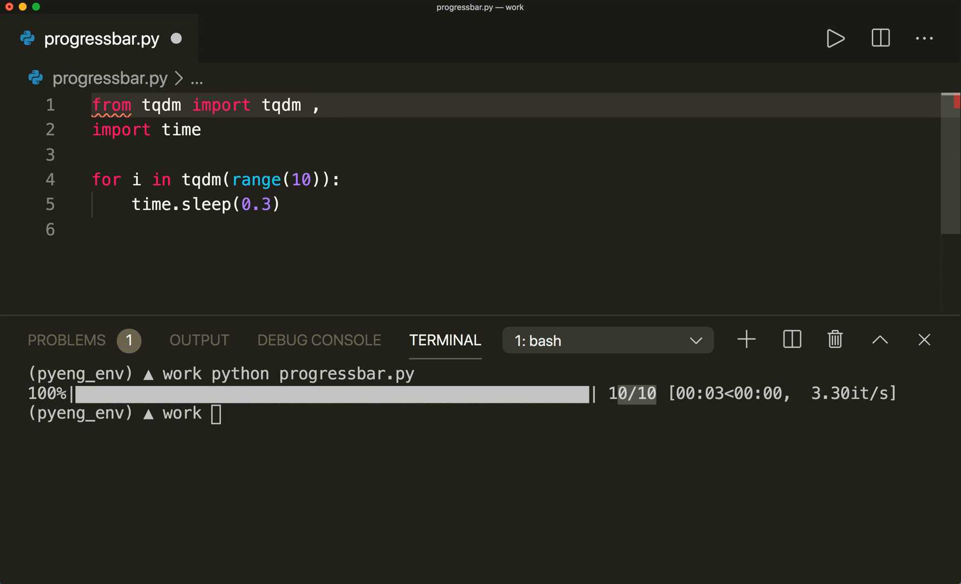
text(trange)
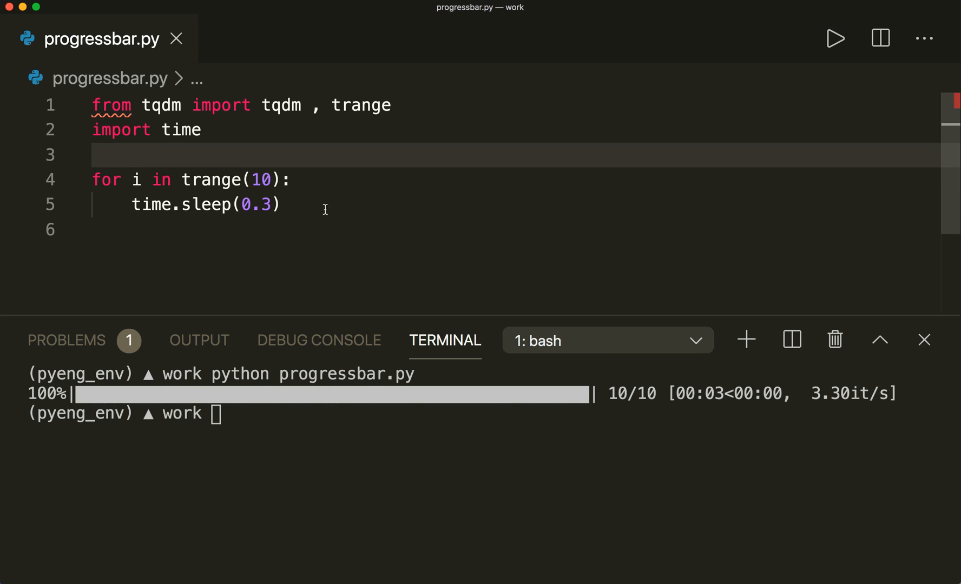
mouse_move(335, 211)
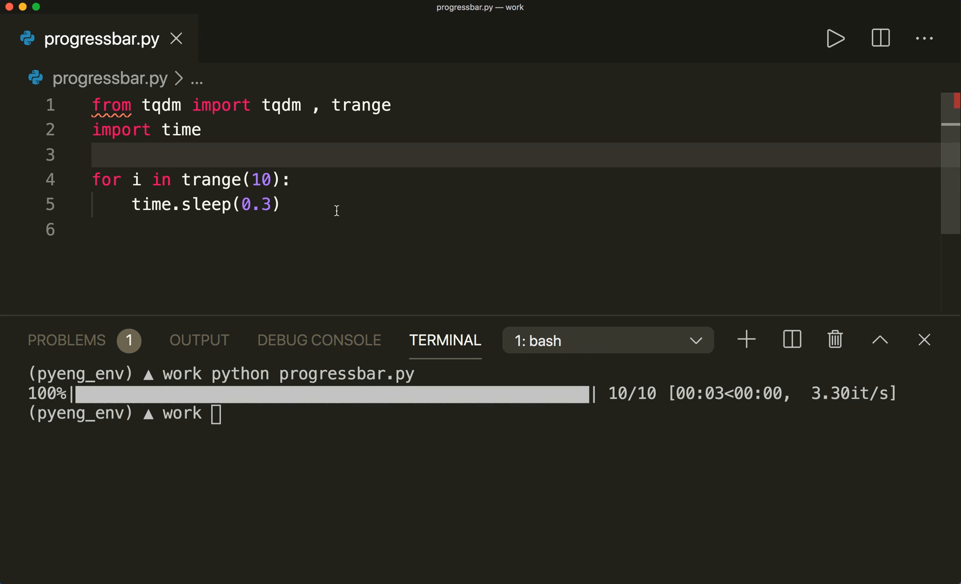
mouse_move(432, 230)
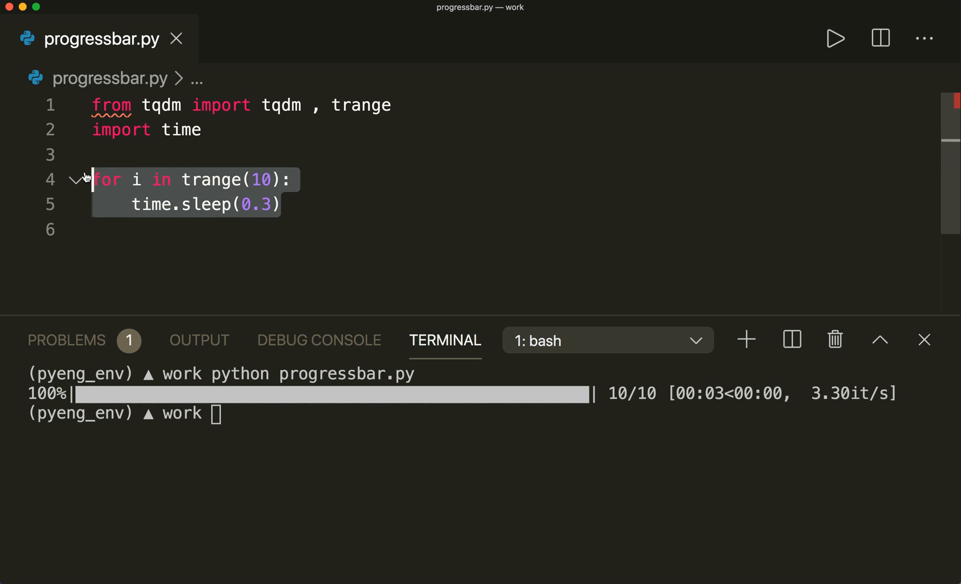
Write 'with tqdm(total=100) as pbar:' containing a for loop over range(10)
text(with)
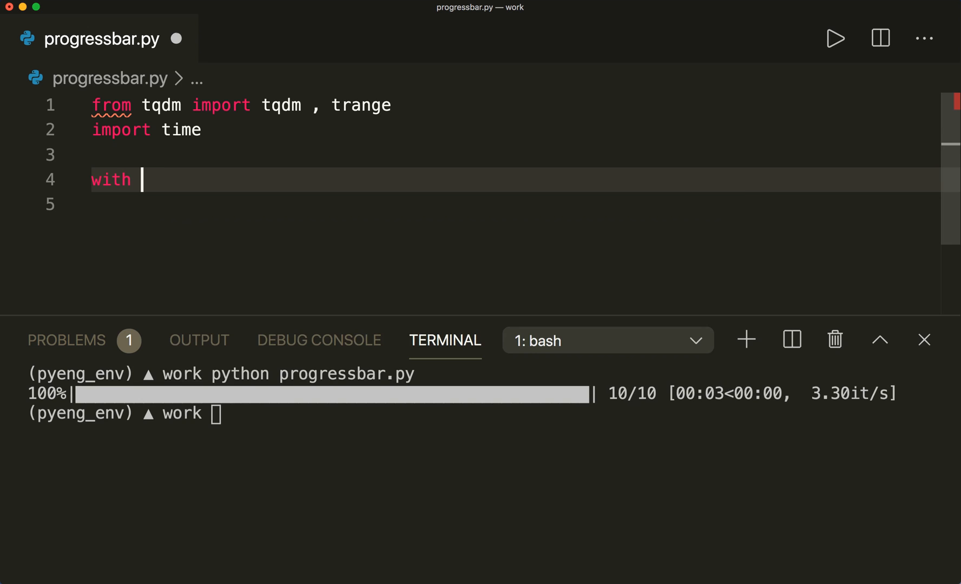
text(tqdm)
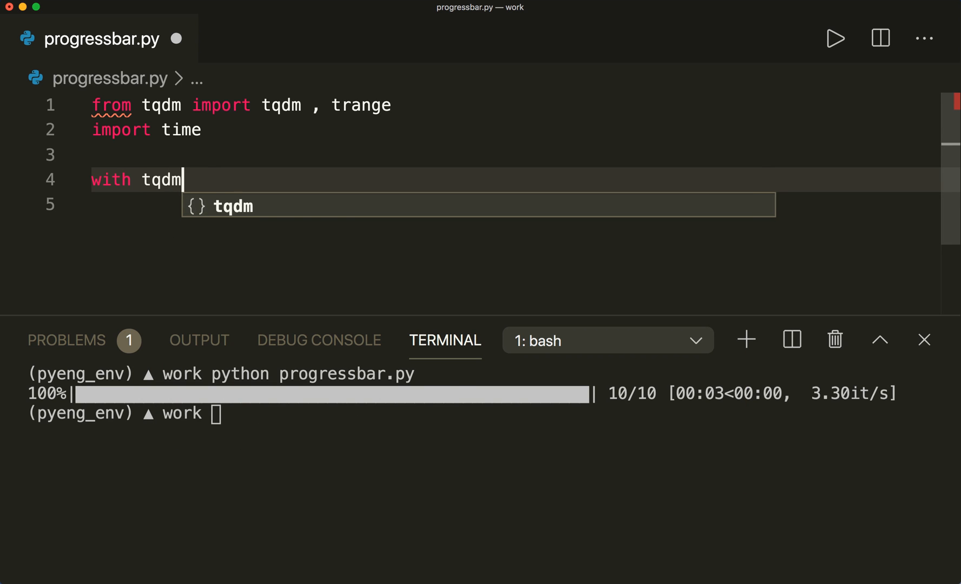
text(())
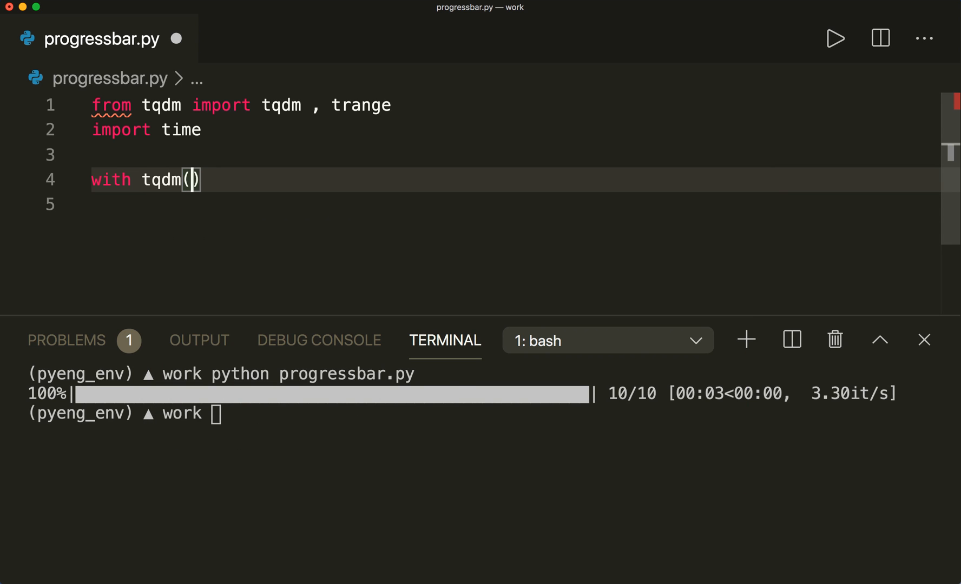
text(to)
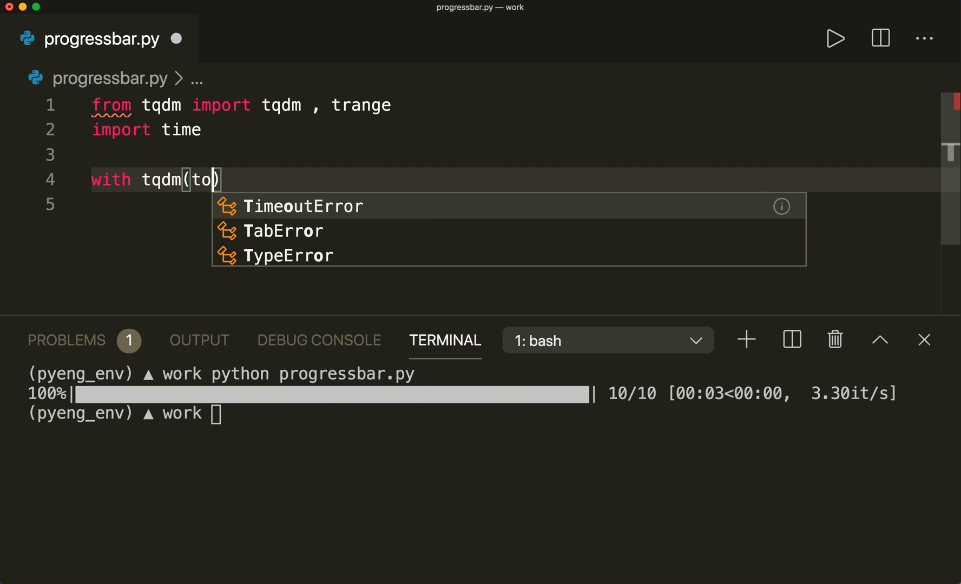
text(tal)
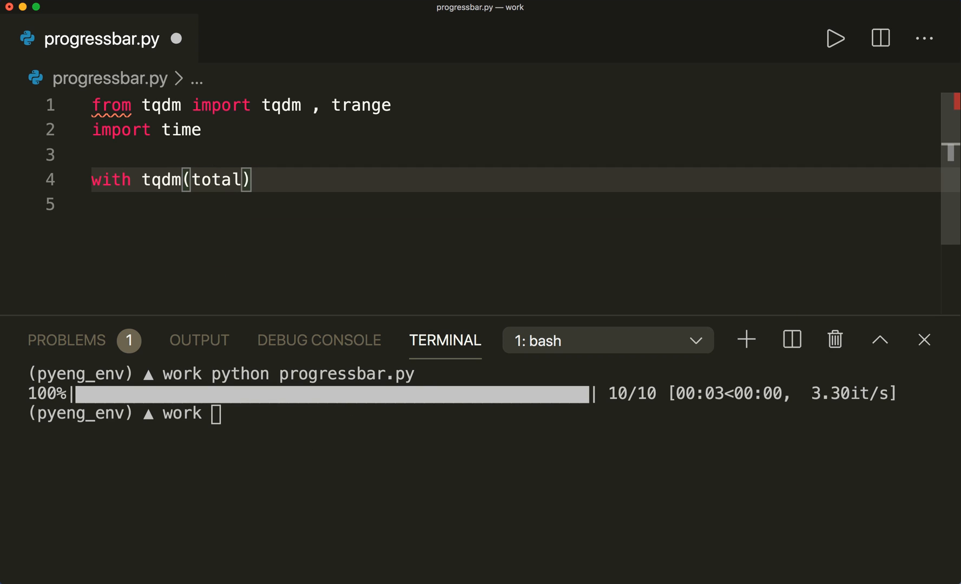
text(=100)
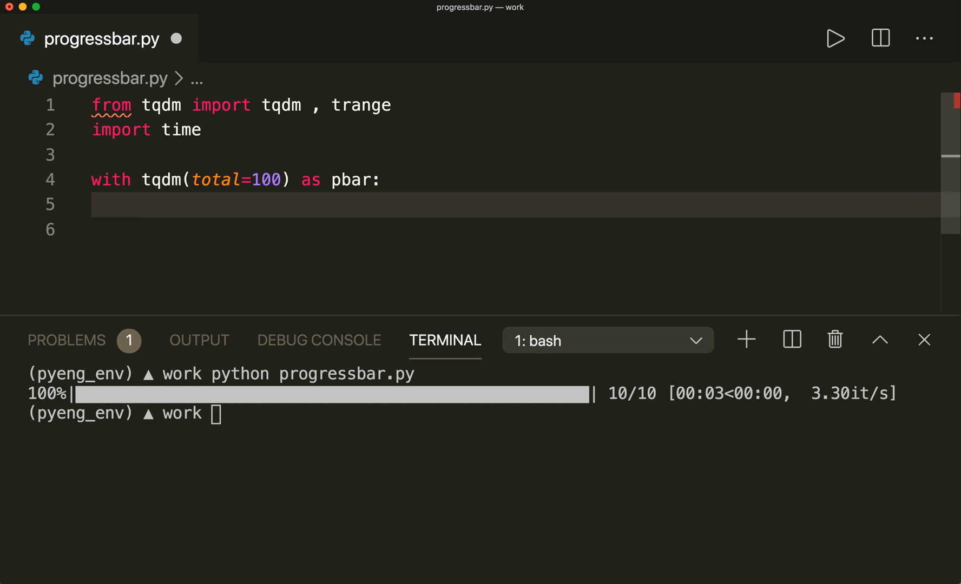
text(for)
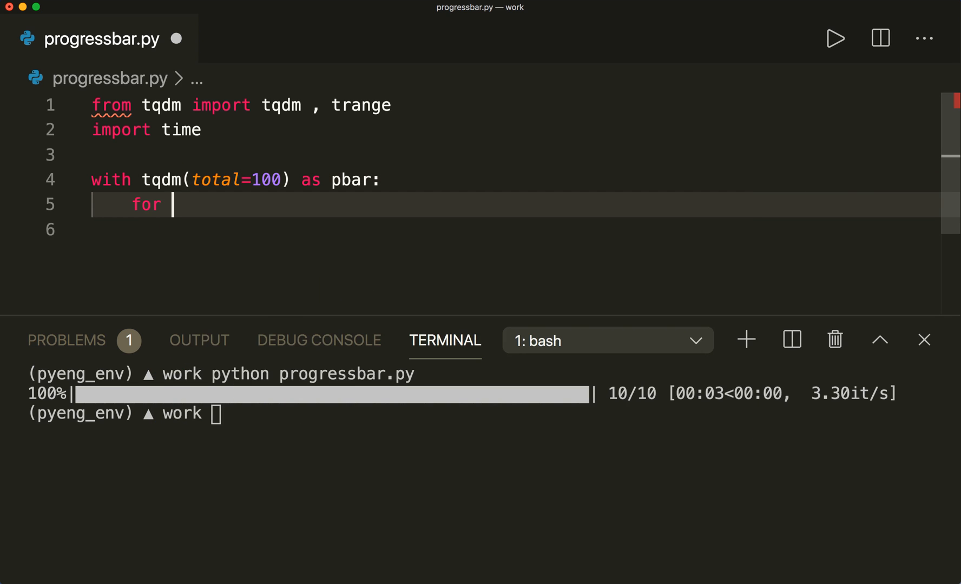
text(i in)
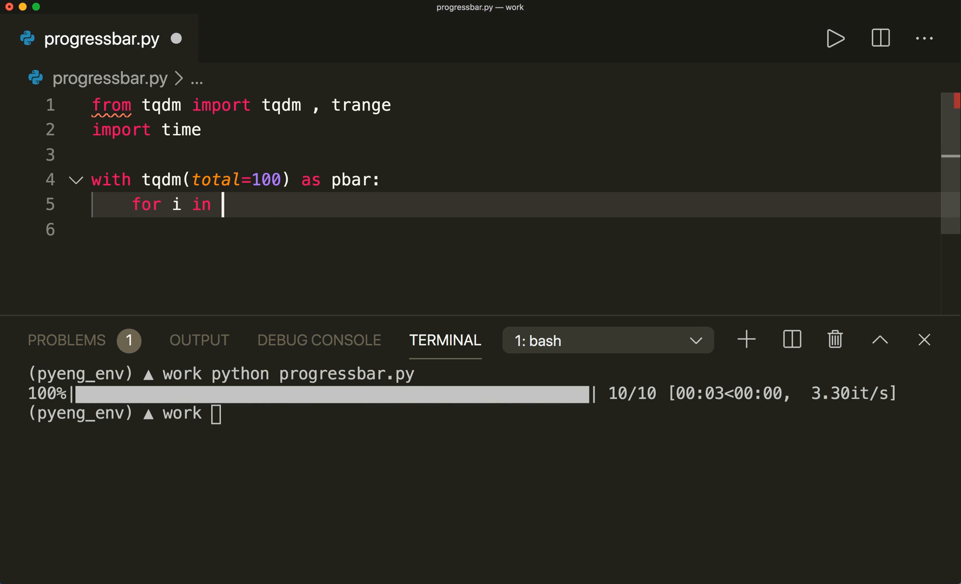
text(range())
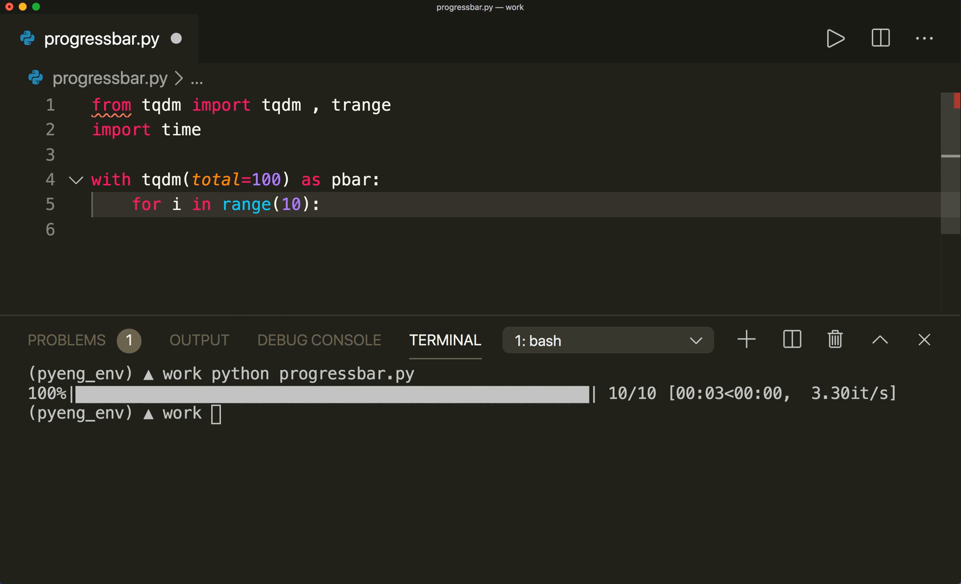
Add time.sleep(0.3) and pbar.update(10) inside the loop body
text(ti)
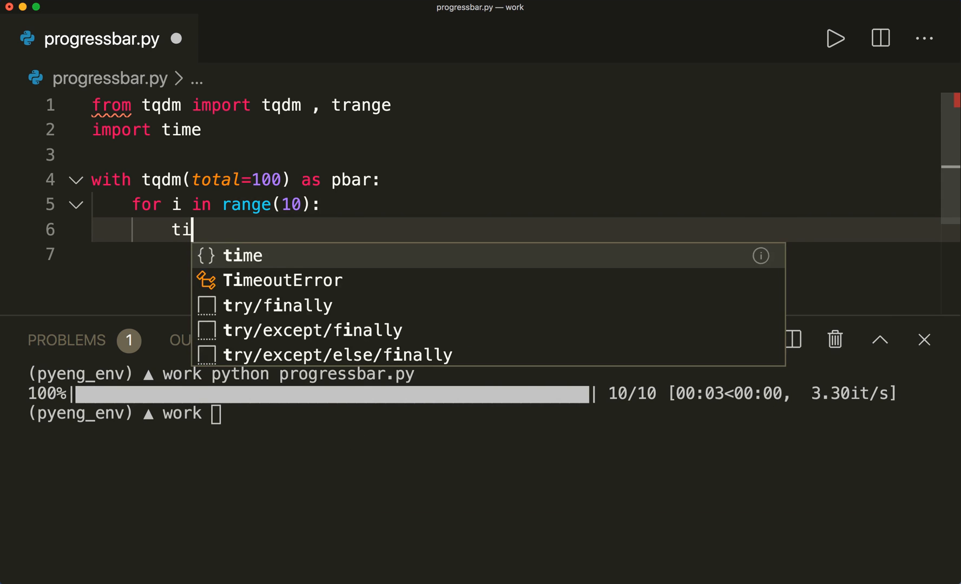
text(me.sleep()
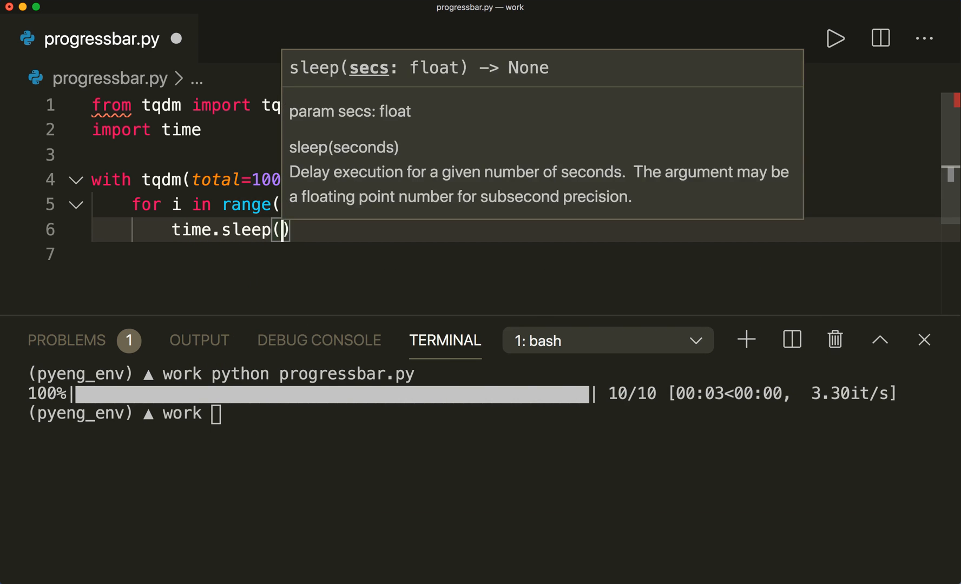
text(0.3)
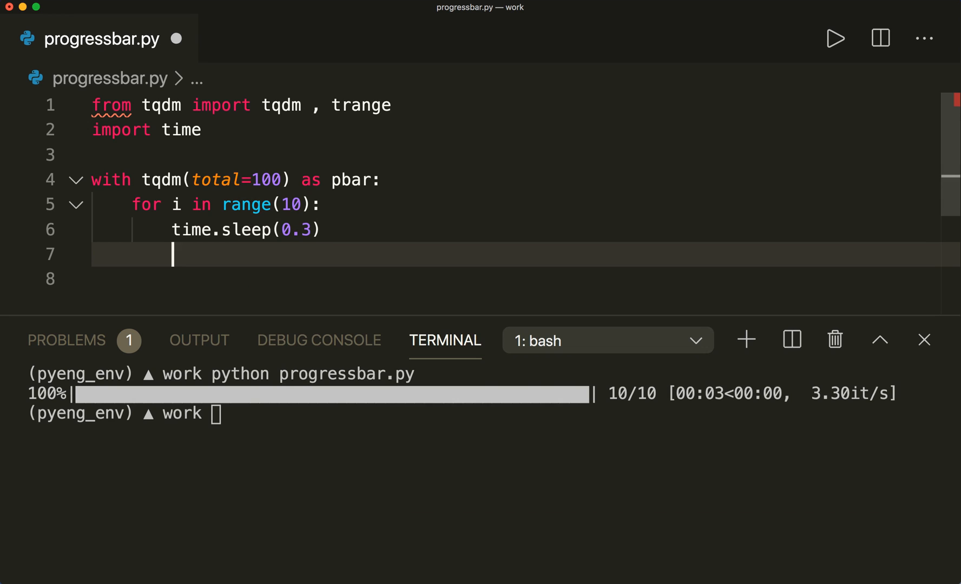
text(pbar.u)
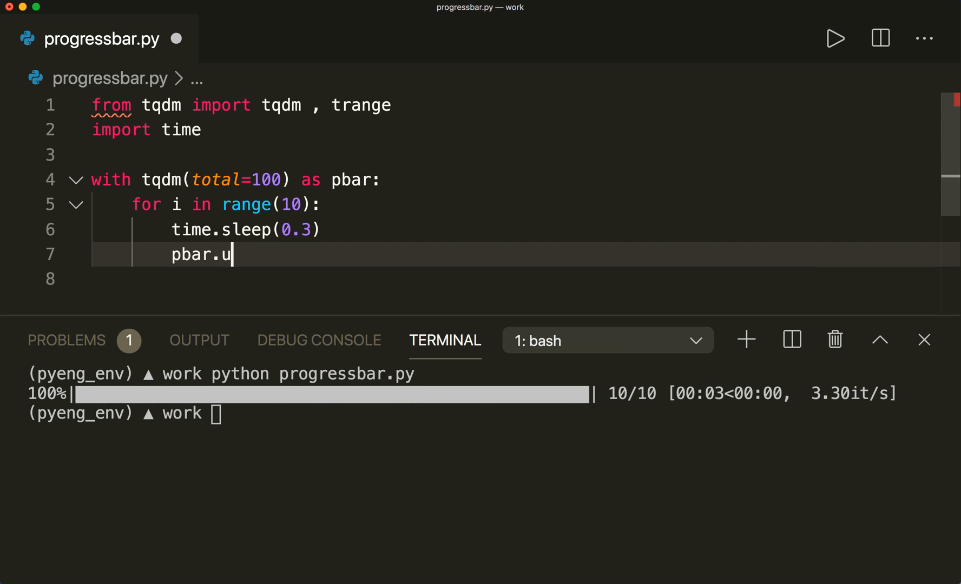
text(pdate())
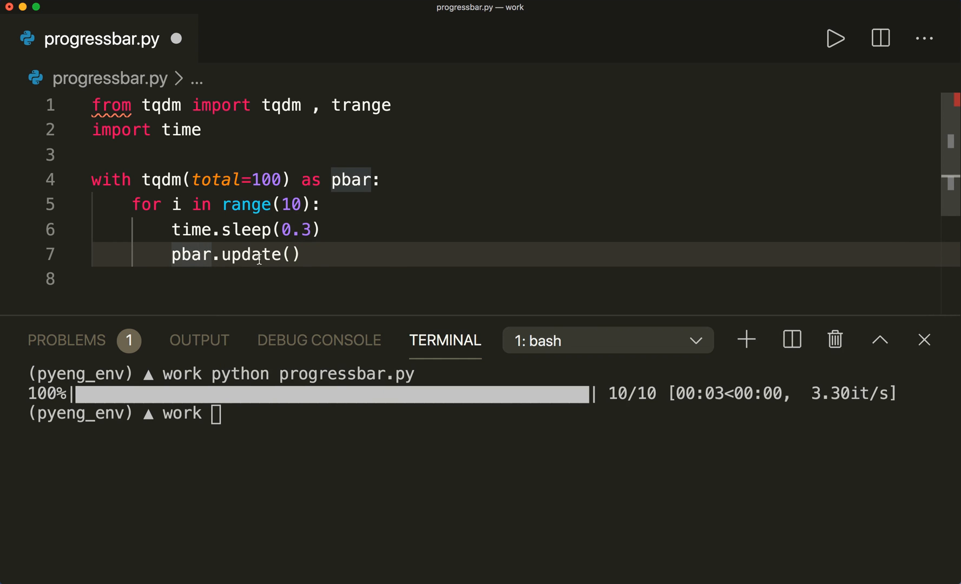
click(294, 255)
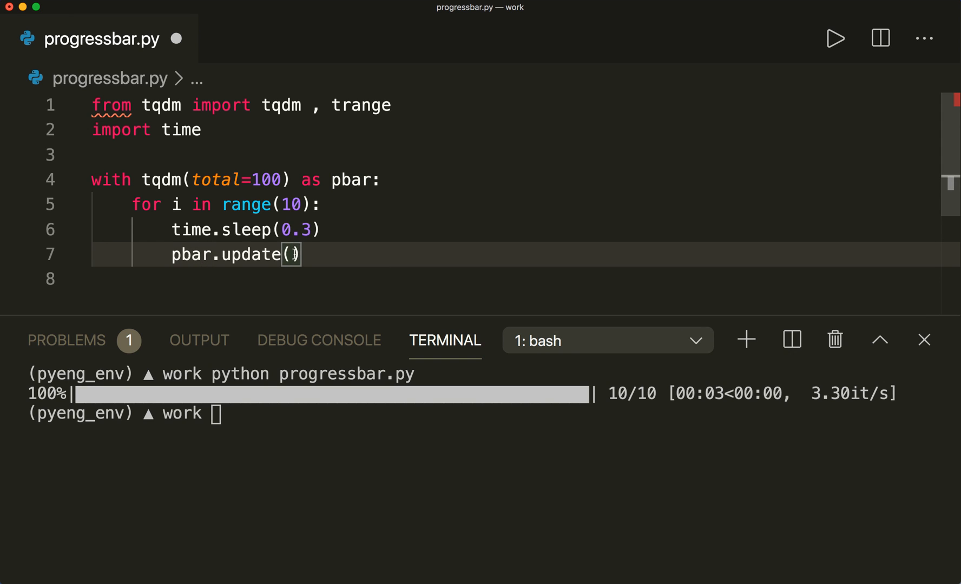
text(10)
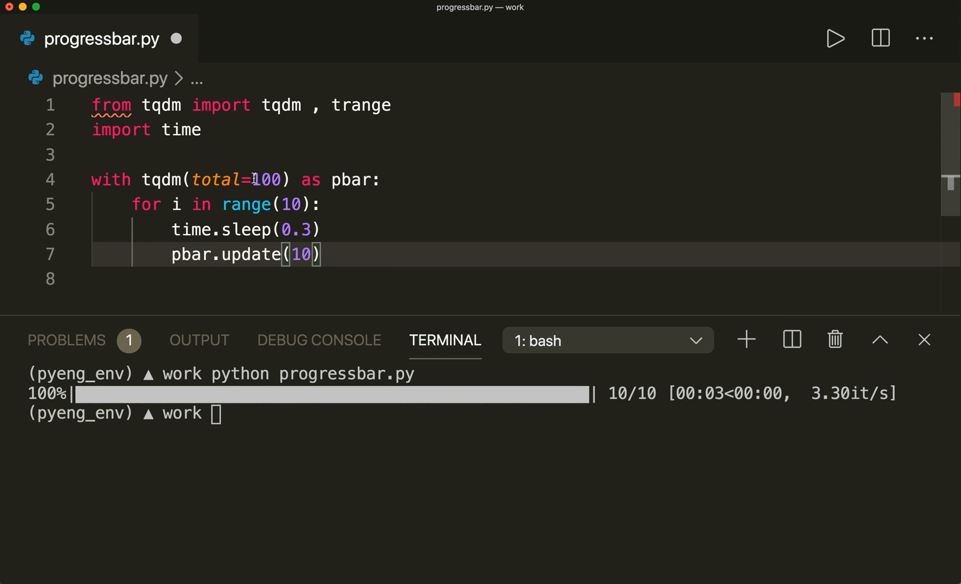
double_click(266, 180)
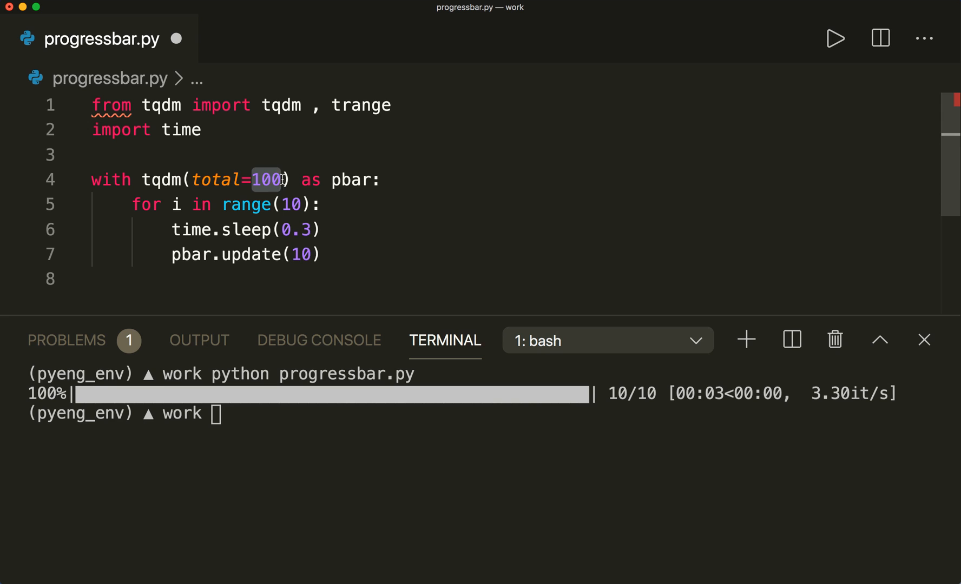
click(322, 254)
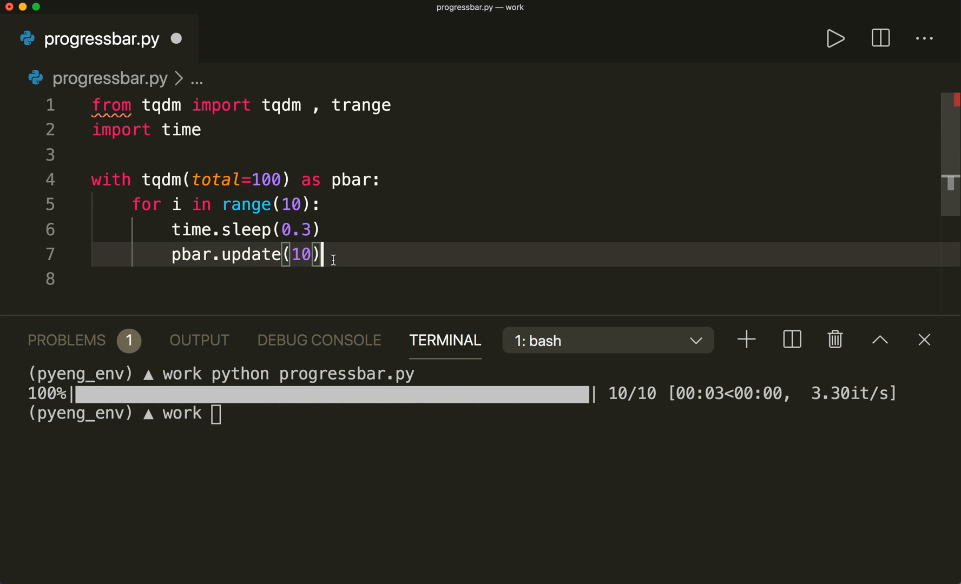
text(c)
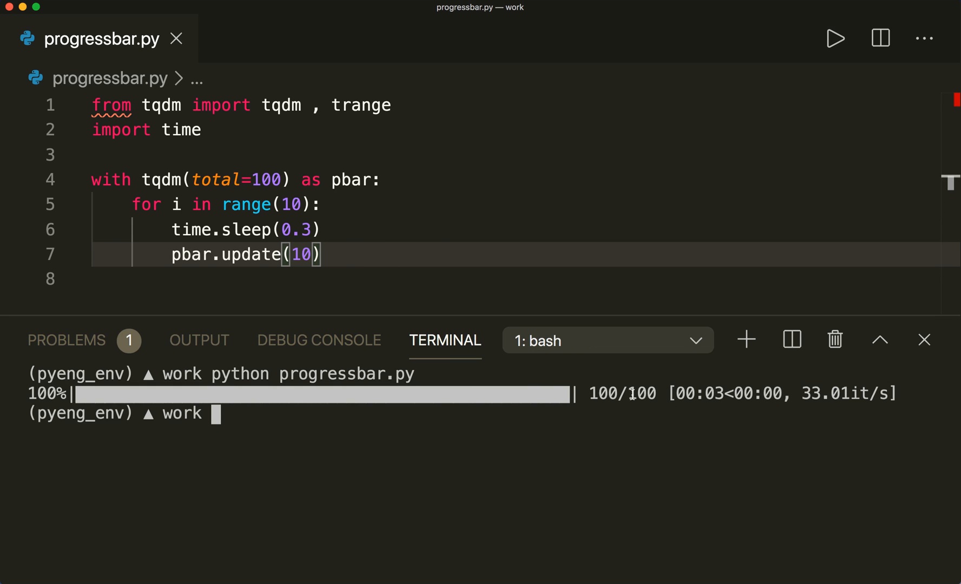
Run python progressbar.py twice, each completing 100/100, and return to the code
text(python progressbar.py)
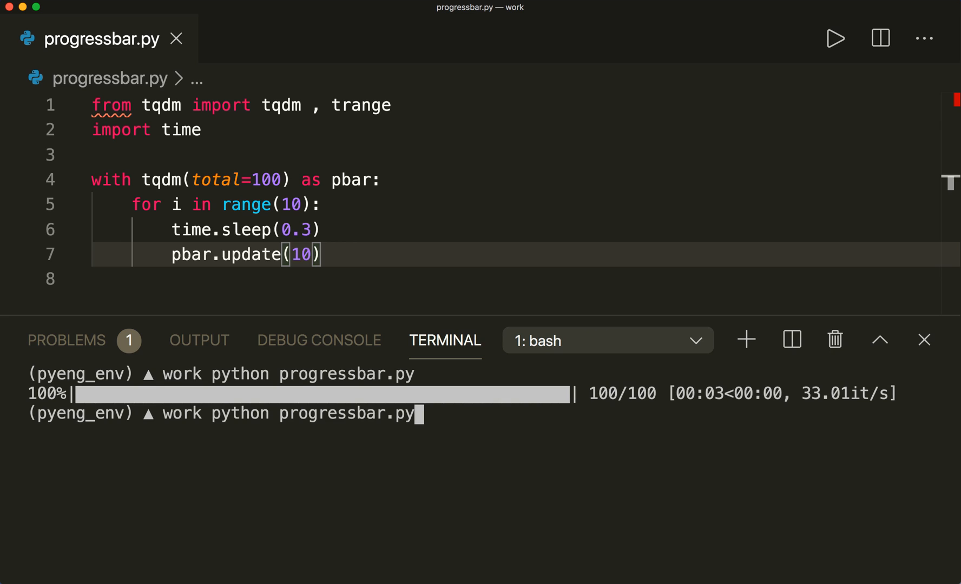
mouse_move(614, 398)
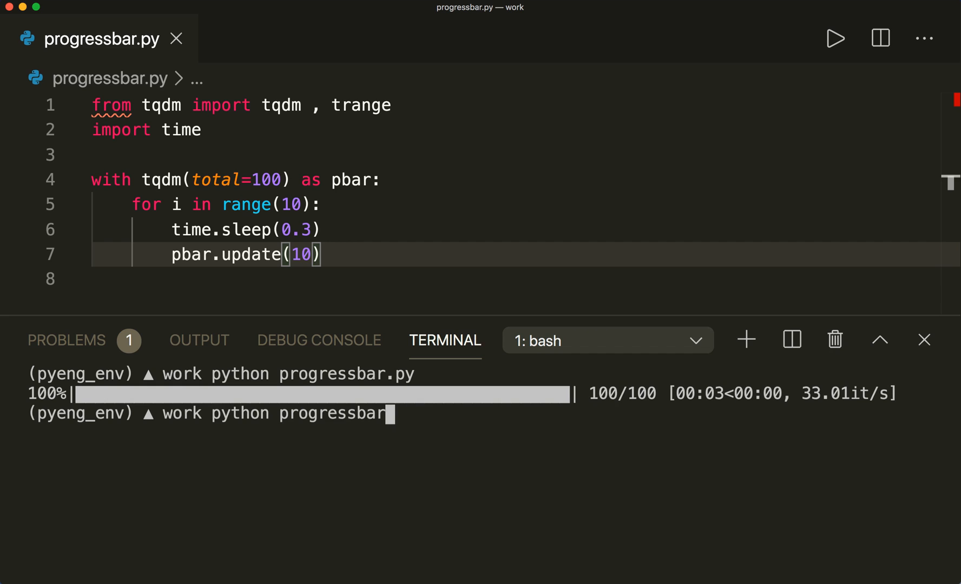
text(.py)
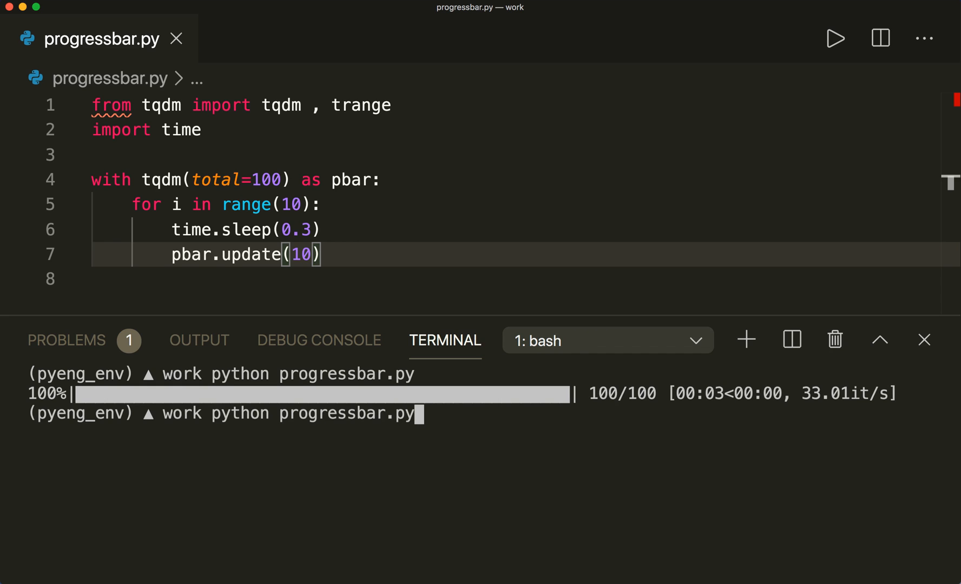
click(833, 38)
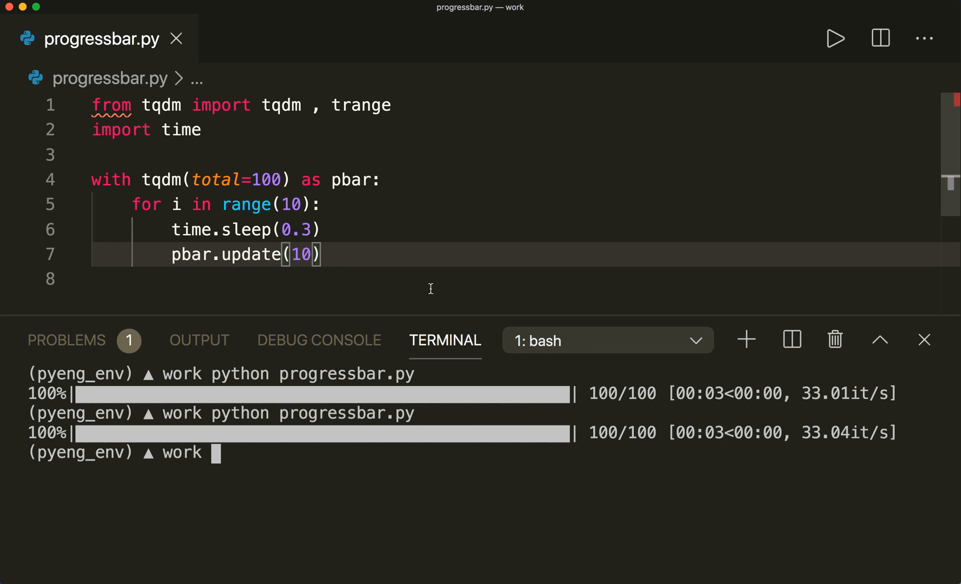
mouse_move(340, 232)
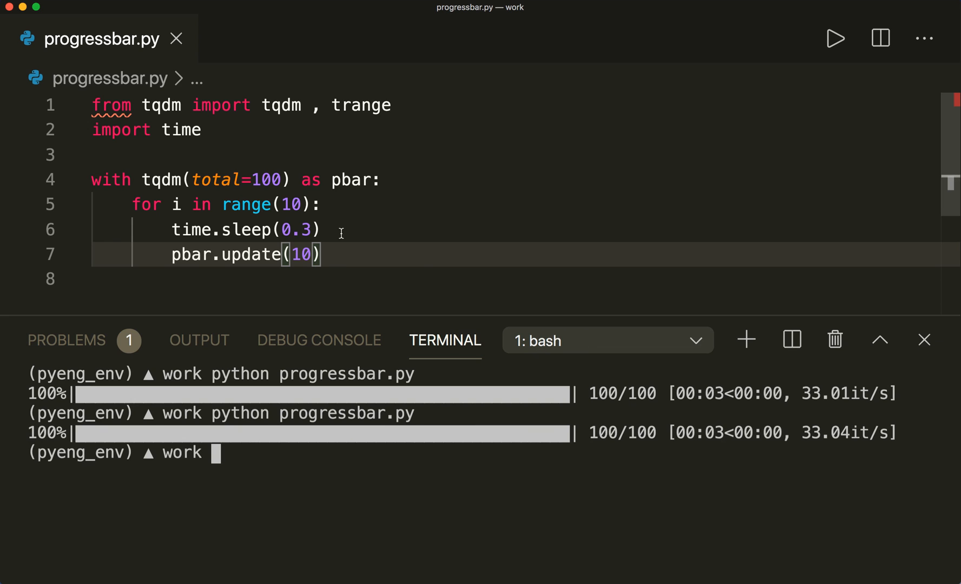
mouse_move(327, 255)
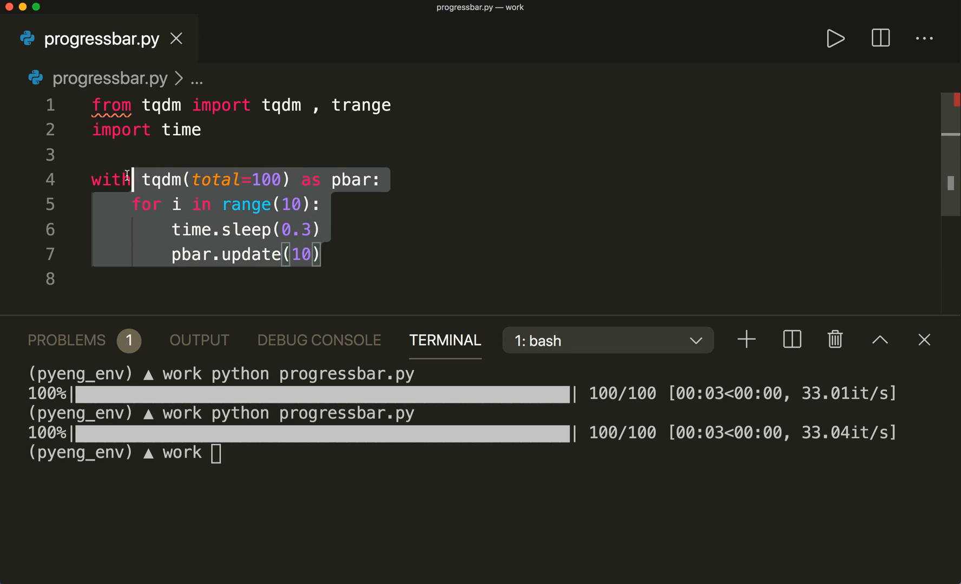
Write pbar = tqdm(total=100) and a for loop over range(10) without a with-block
text(pbar =)
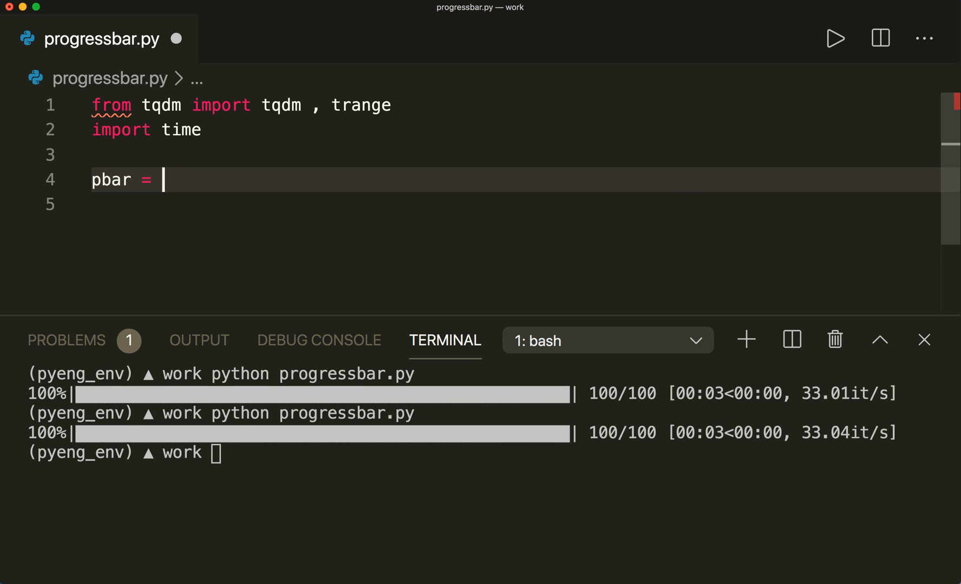
text(tqdm())
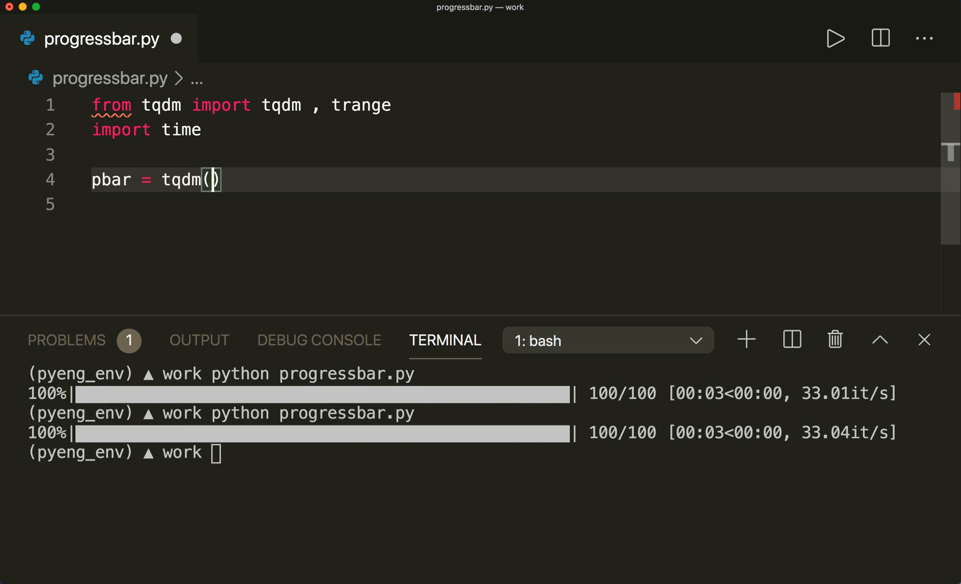
text(total=)
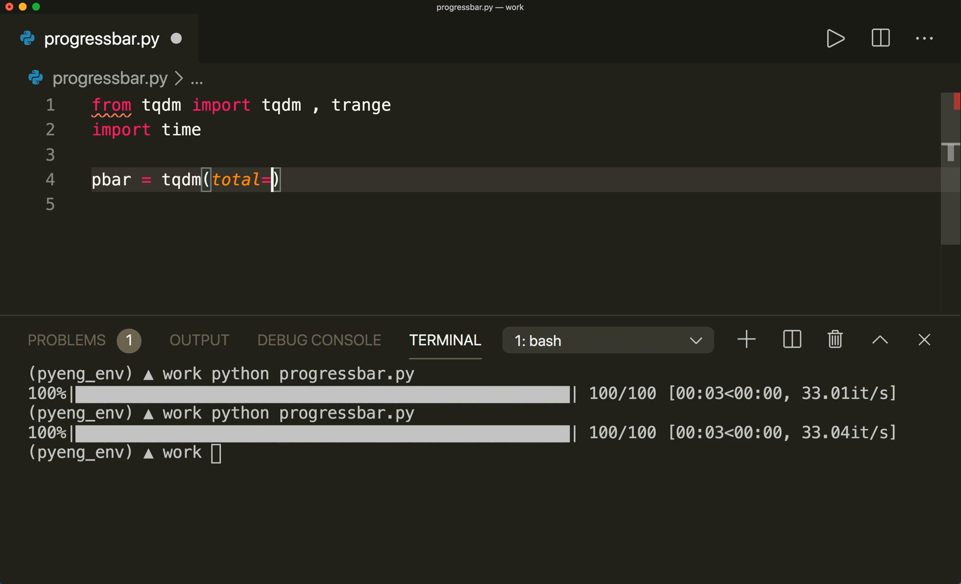
text(100)
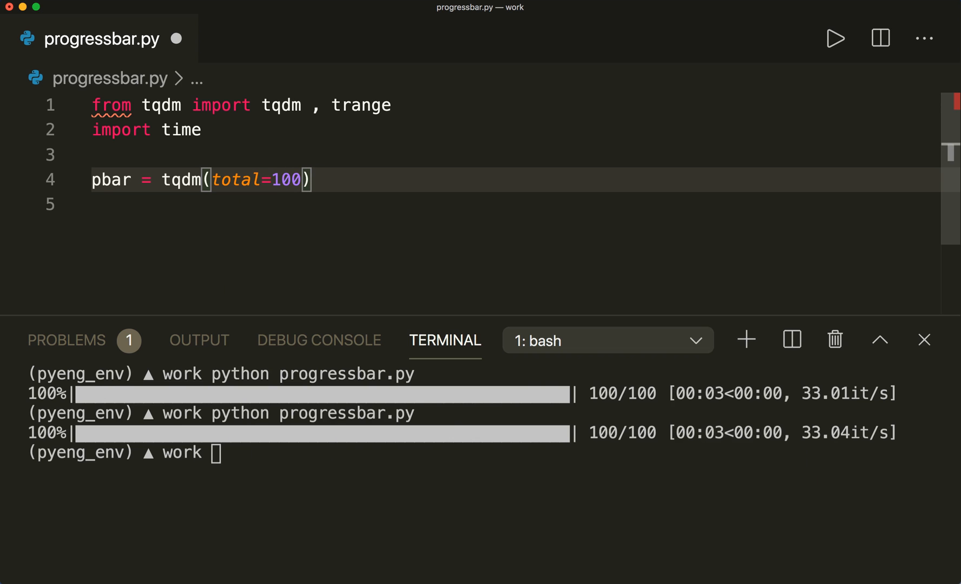
text(for i in range)
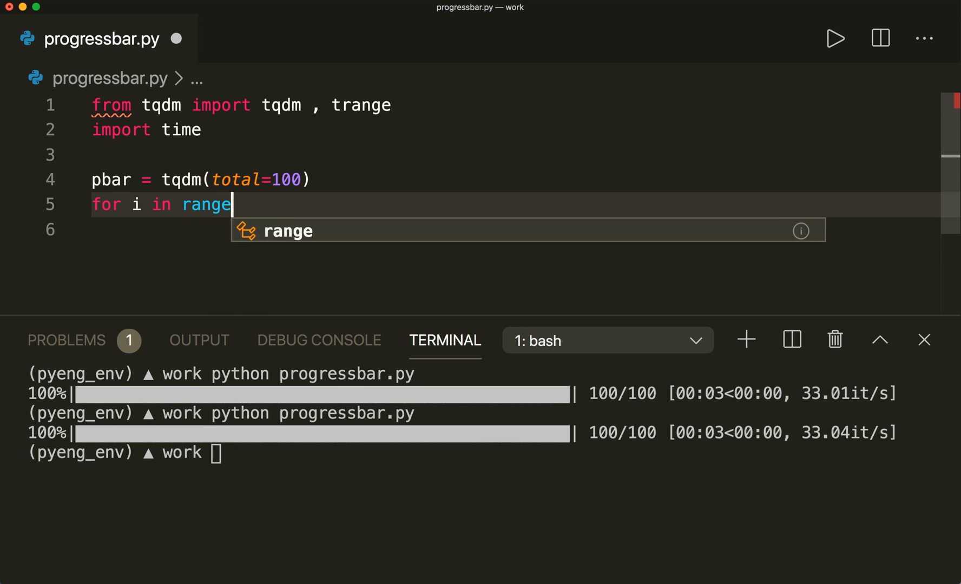
text((10))
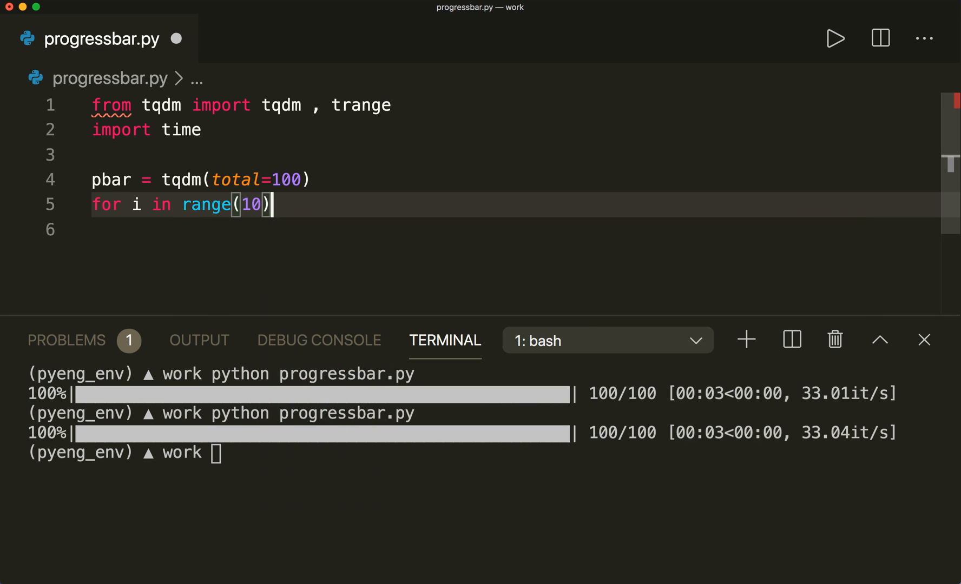
text(:)
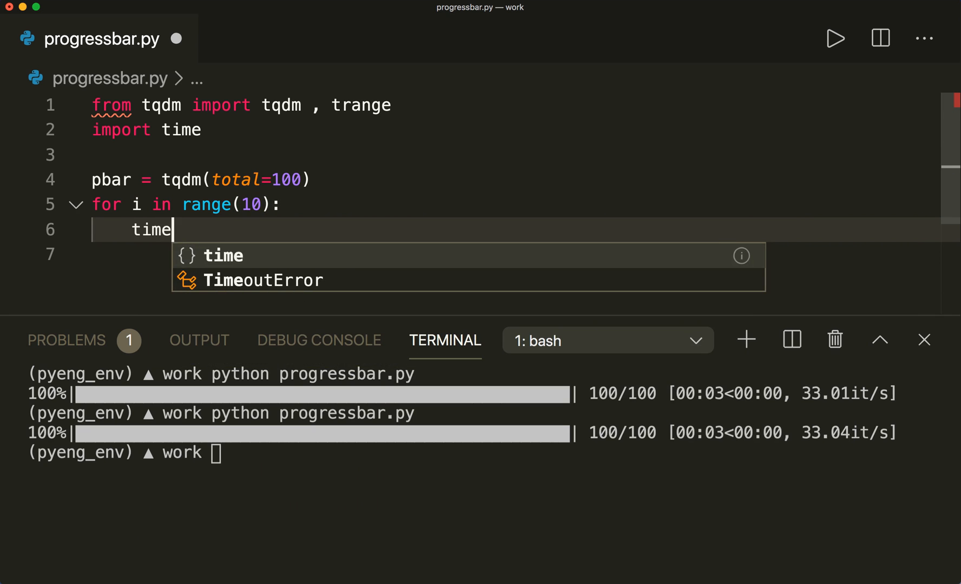
Add time.sleep(0.3) and pbar.update(10) in the loop, then pbar.close() after it
text(.sleep)
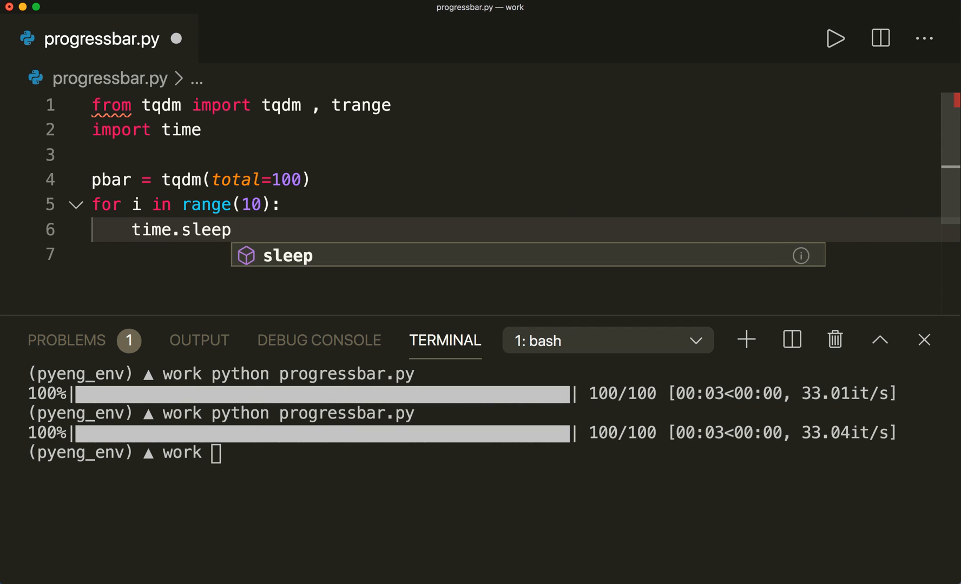
text((0.3))
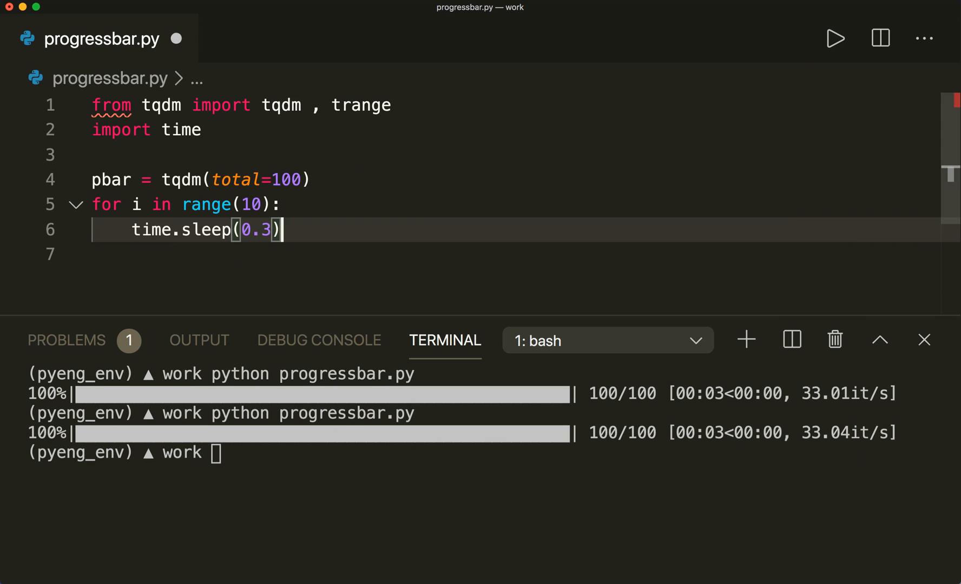
key(Return)
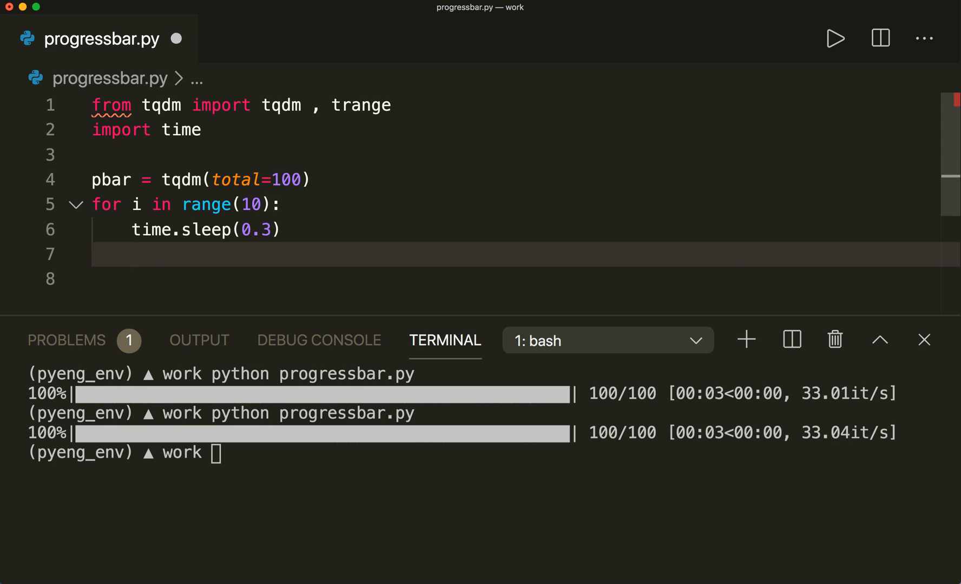
text(pbar.updat)
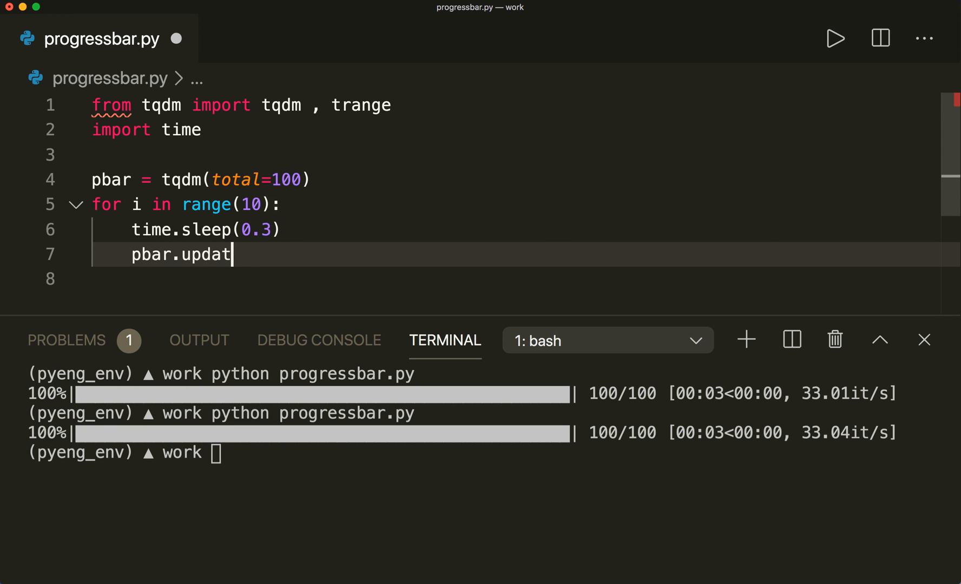
text(e(10))
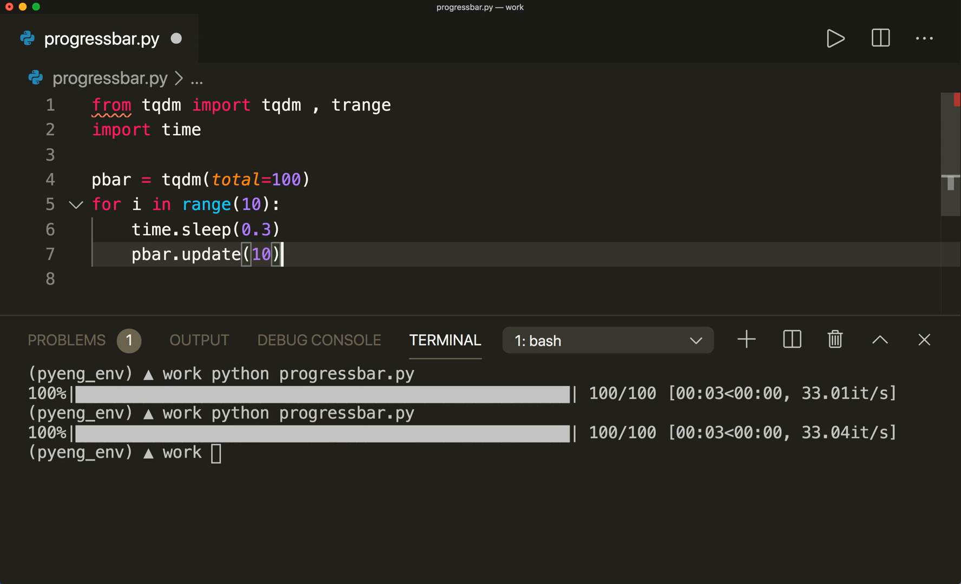
key(Return)
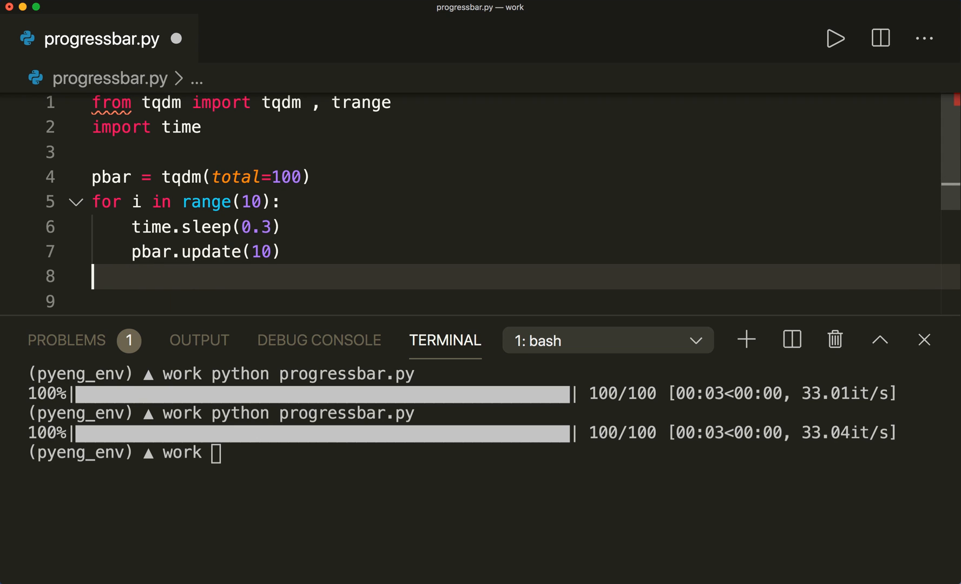
text(pbar.clos)
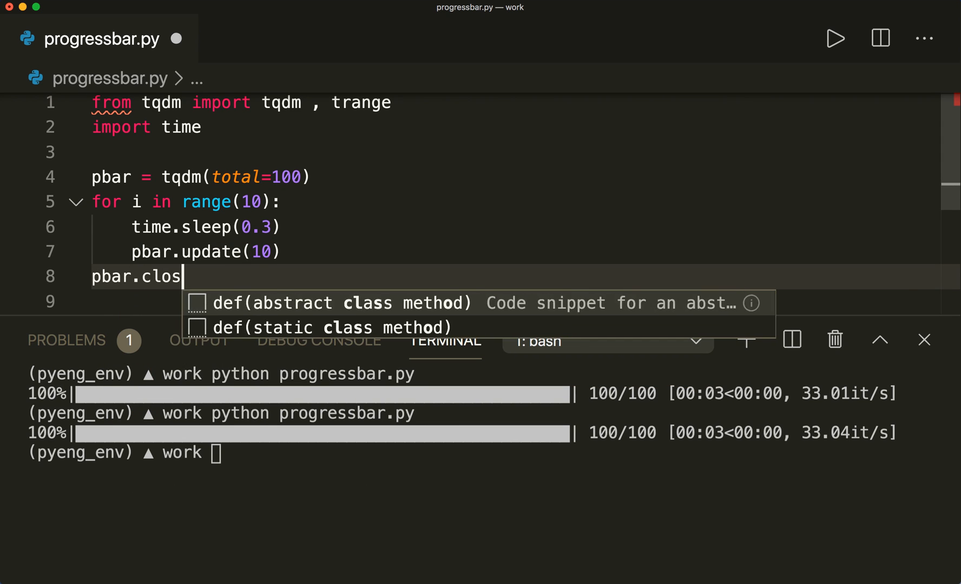
text(e())
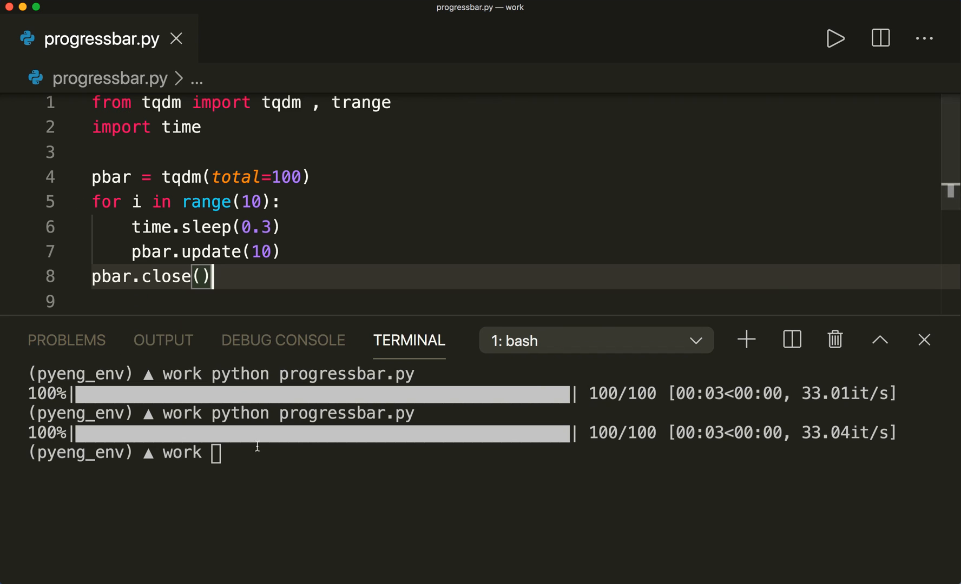